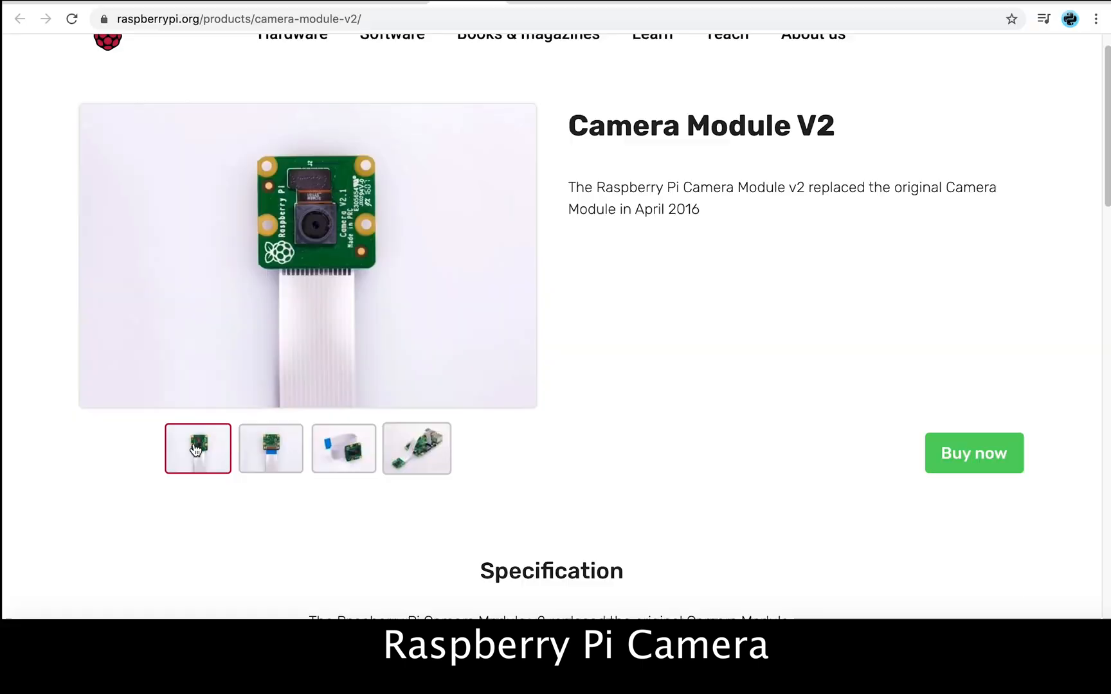
View the camera board's back and ribbon-cable photos, then scroll through its specs
click(271, 449)
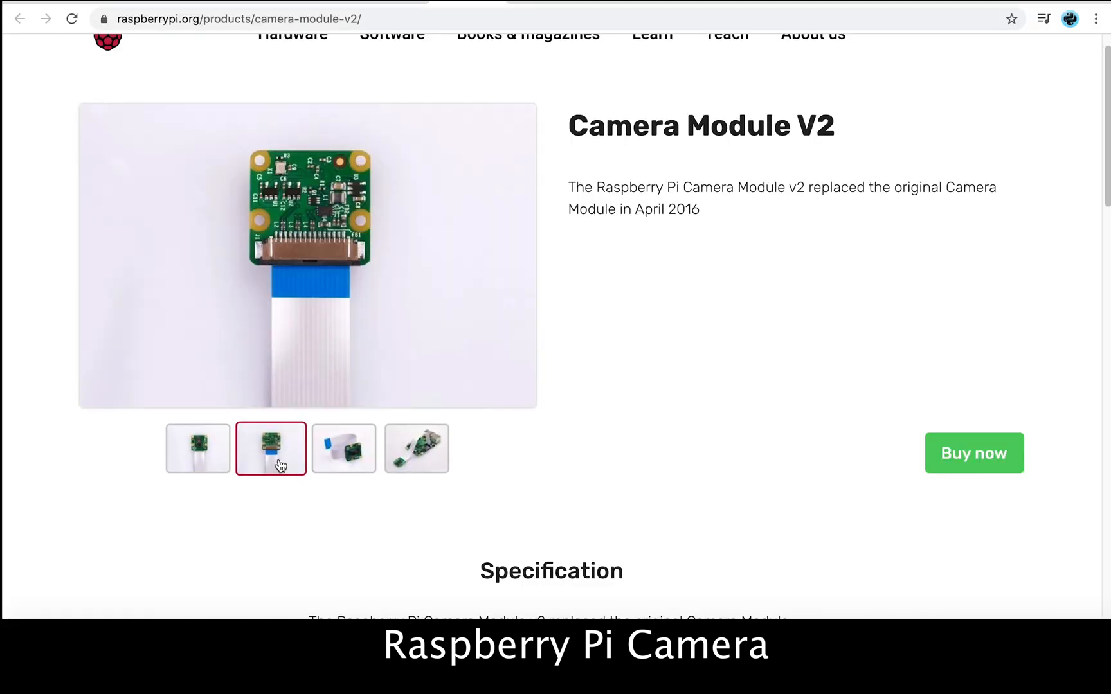
click(344, 449)
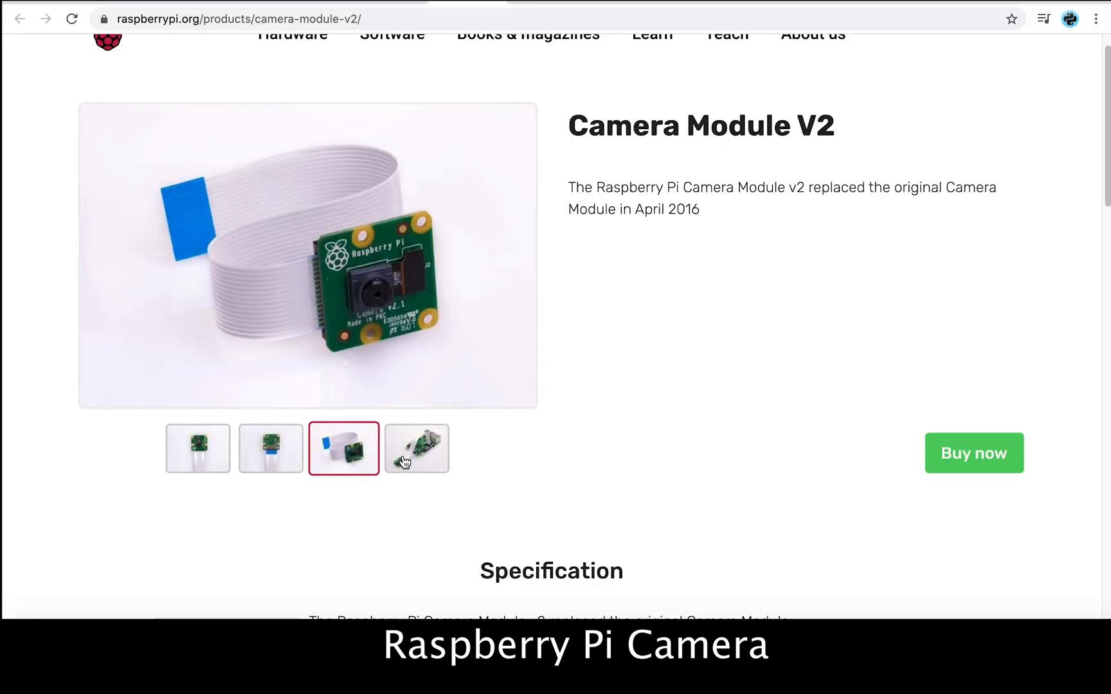
scroll(down, 3)
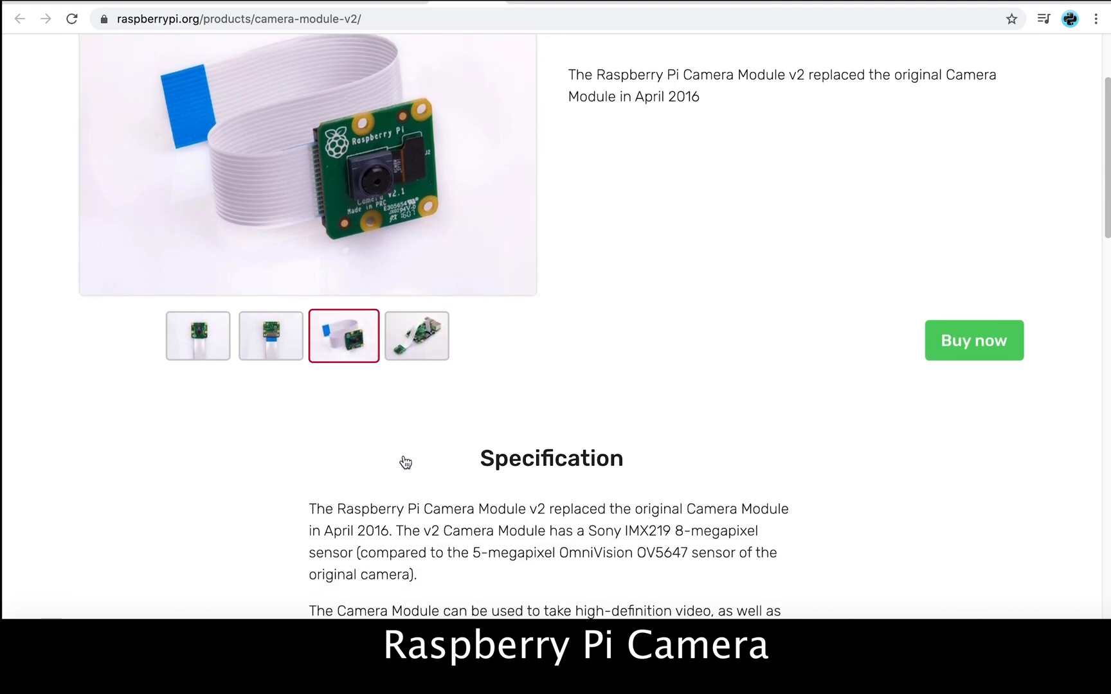
scroll(down, 3)
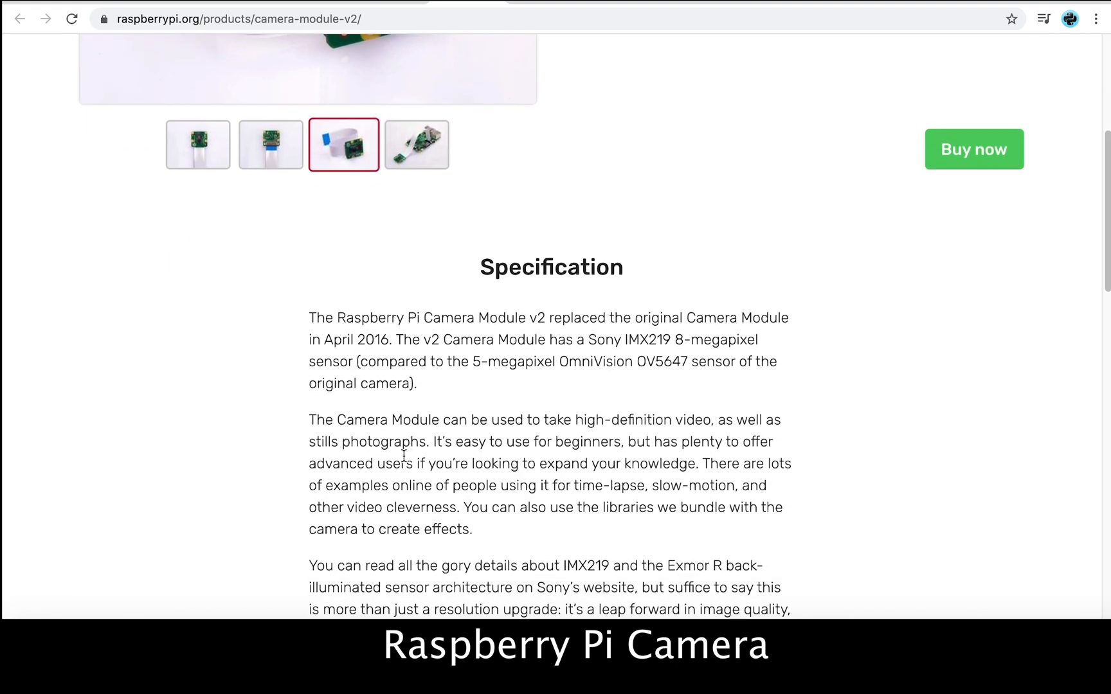
scroll(down, 3)
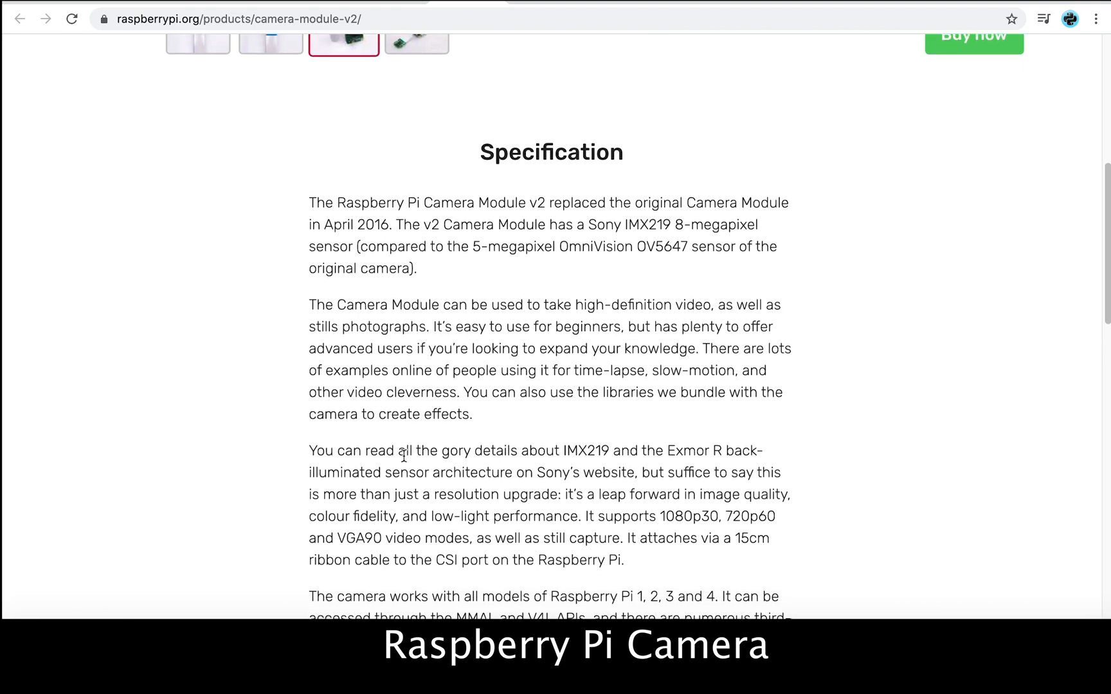
scroll(down, 3)
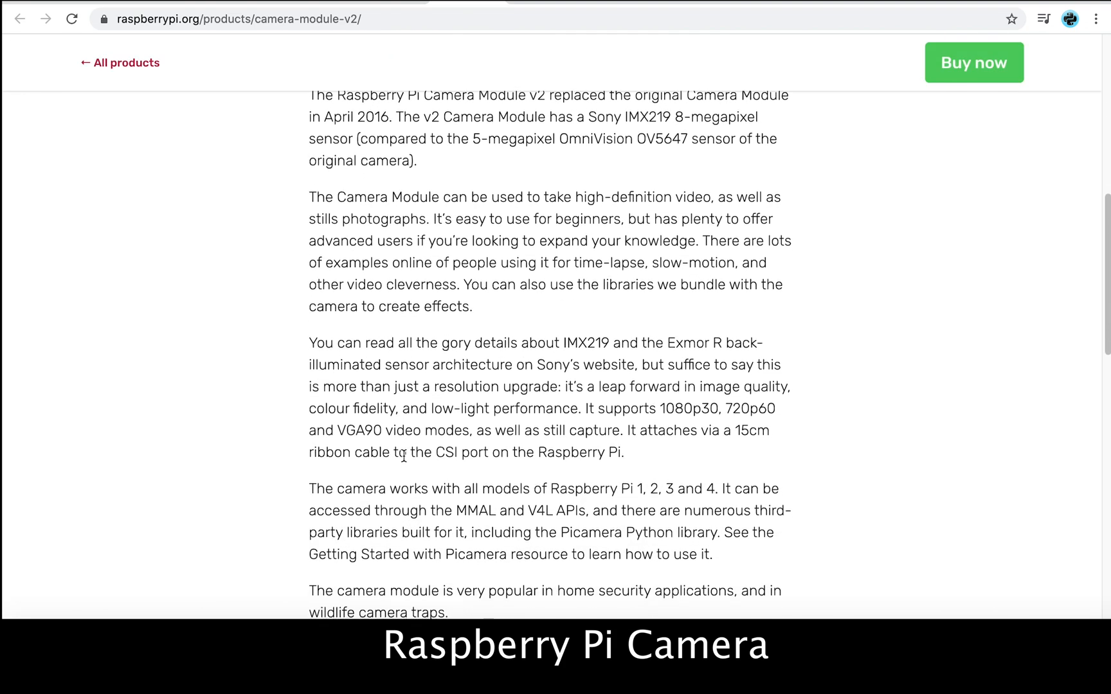
scroll(down, 3)
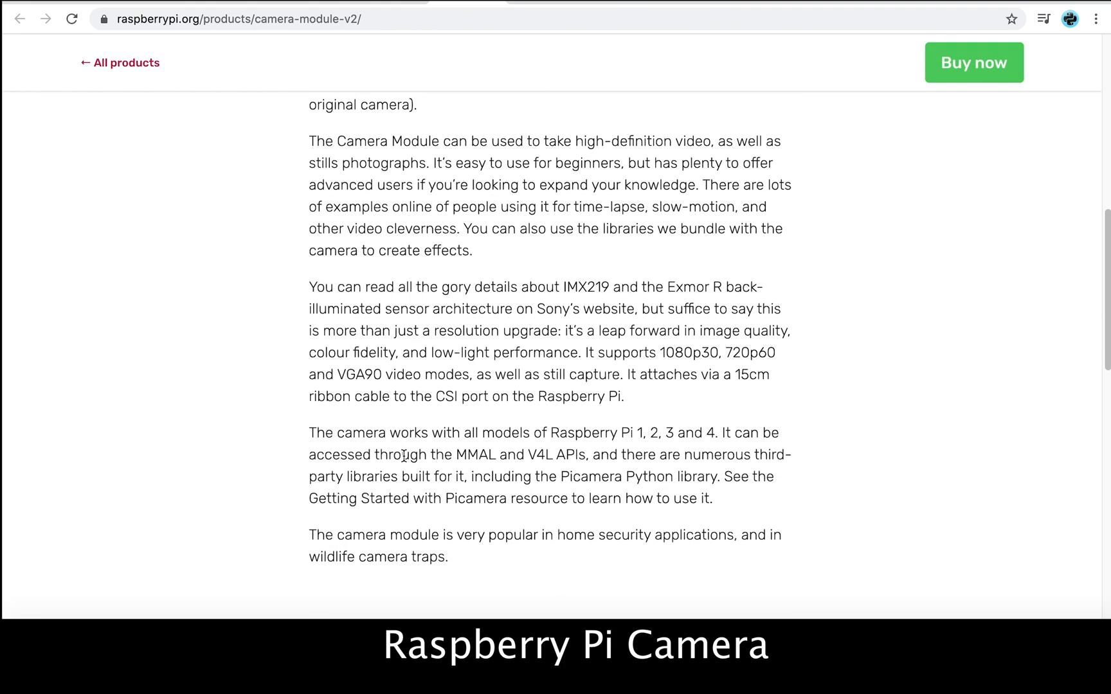
scroll(down, 3)
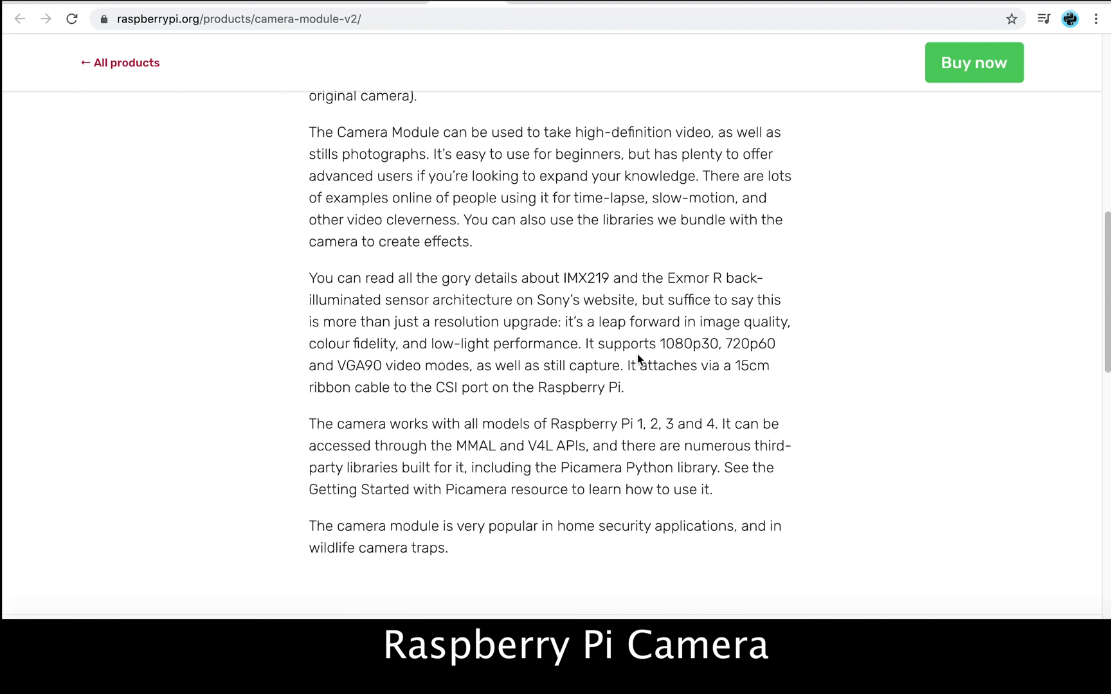
Highlight the 720p60 video mode and the supported Raspberry Pi 1, 2, 3 and 4 models
drag(591, 343, 717, 343)
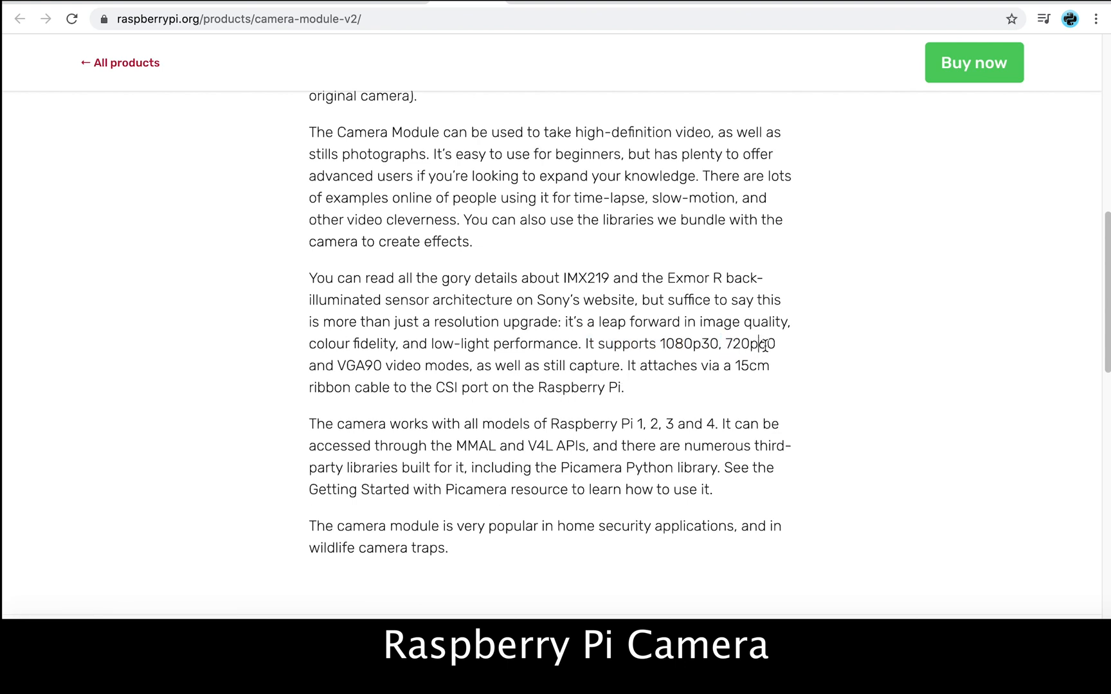
double_click(749, 344)
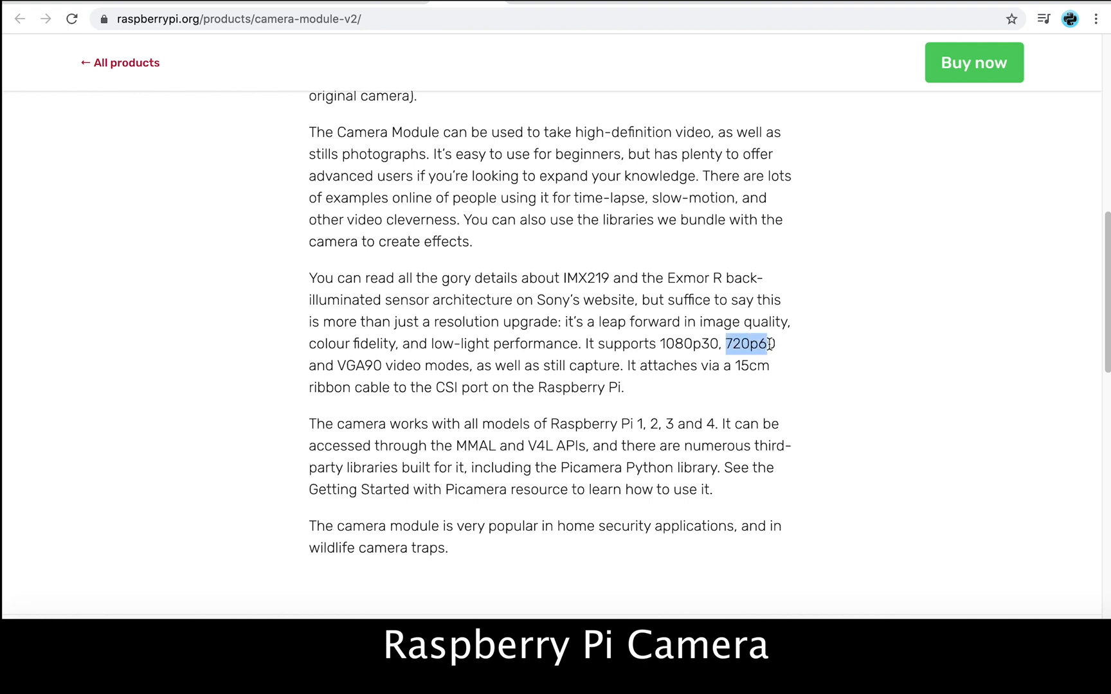
scroll(down, 3)
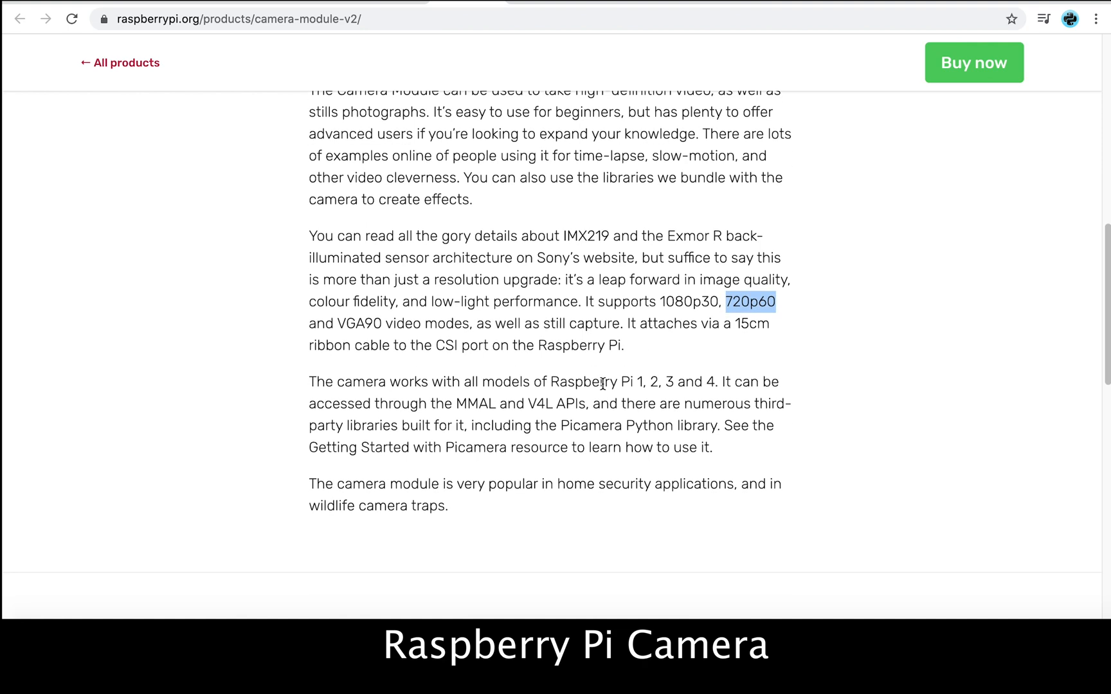
scroll(down, 3)
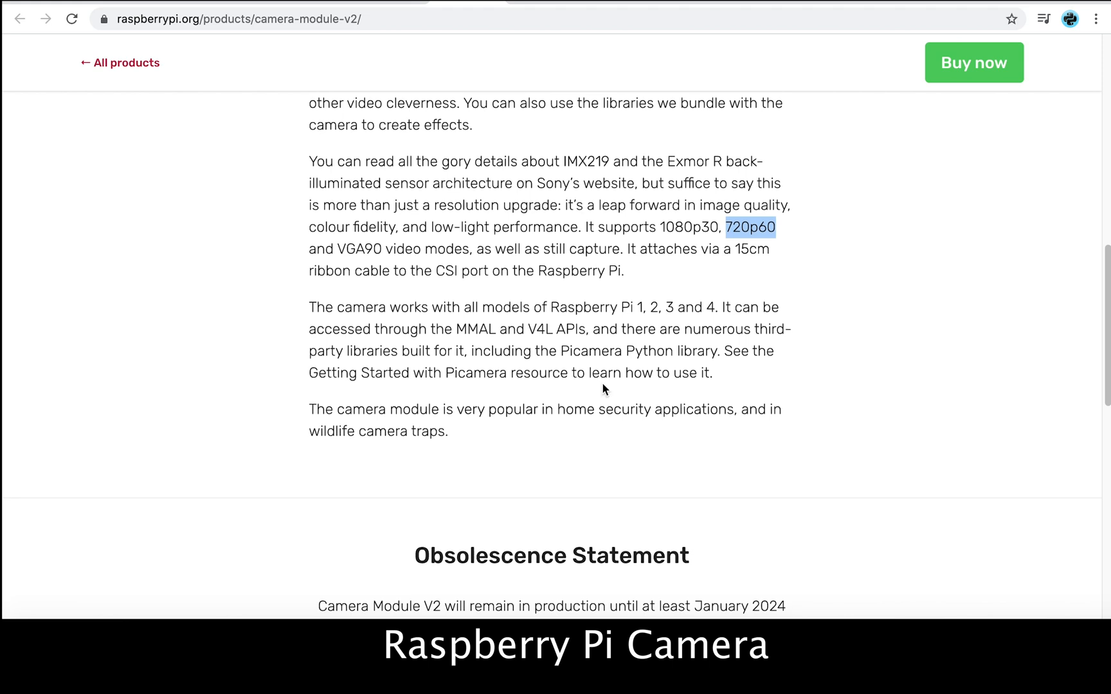
scroll(down, 3)
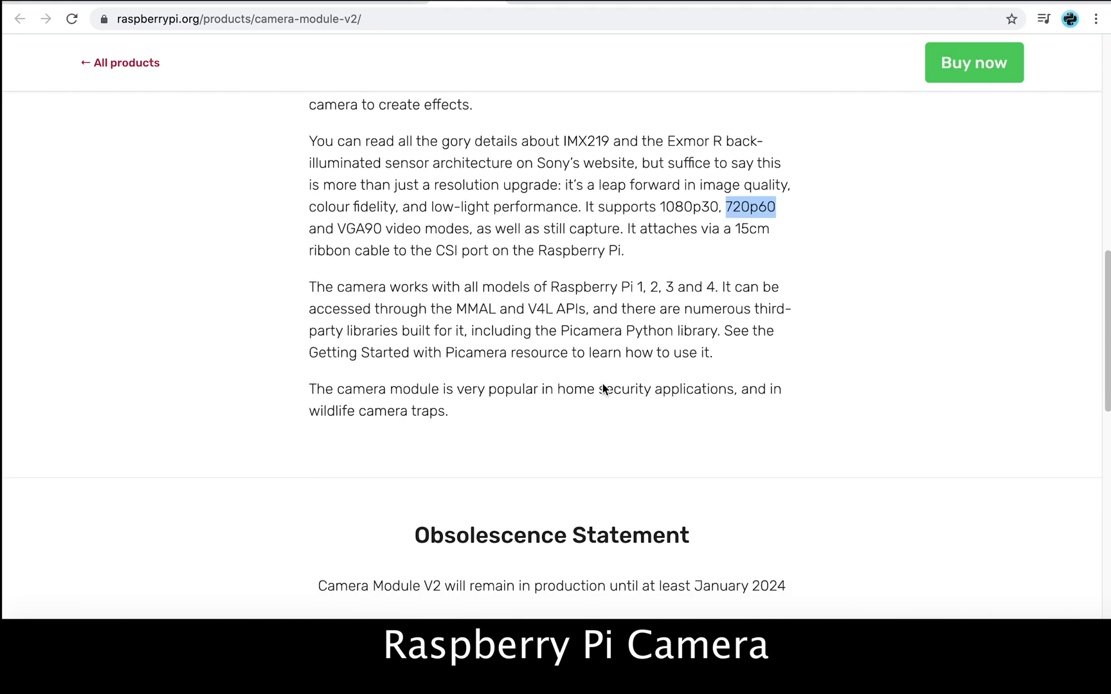
scroll(down, 3)
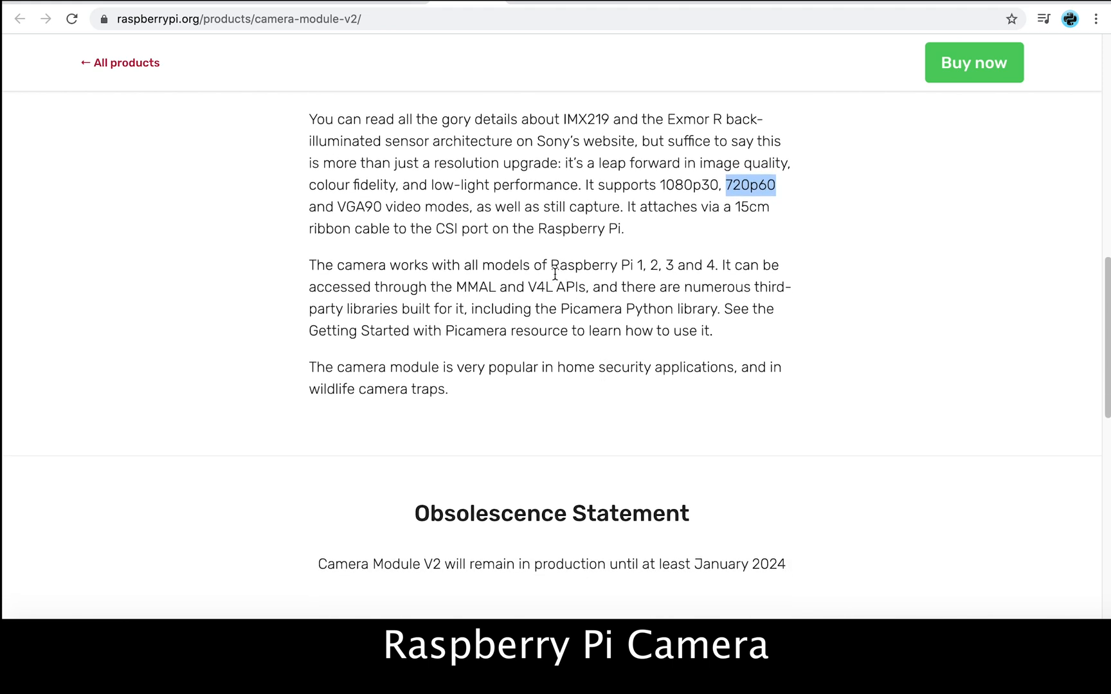
drag(461, 265, 615, 265)
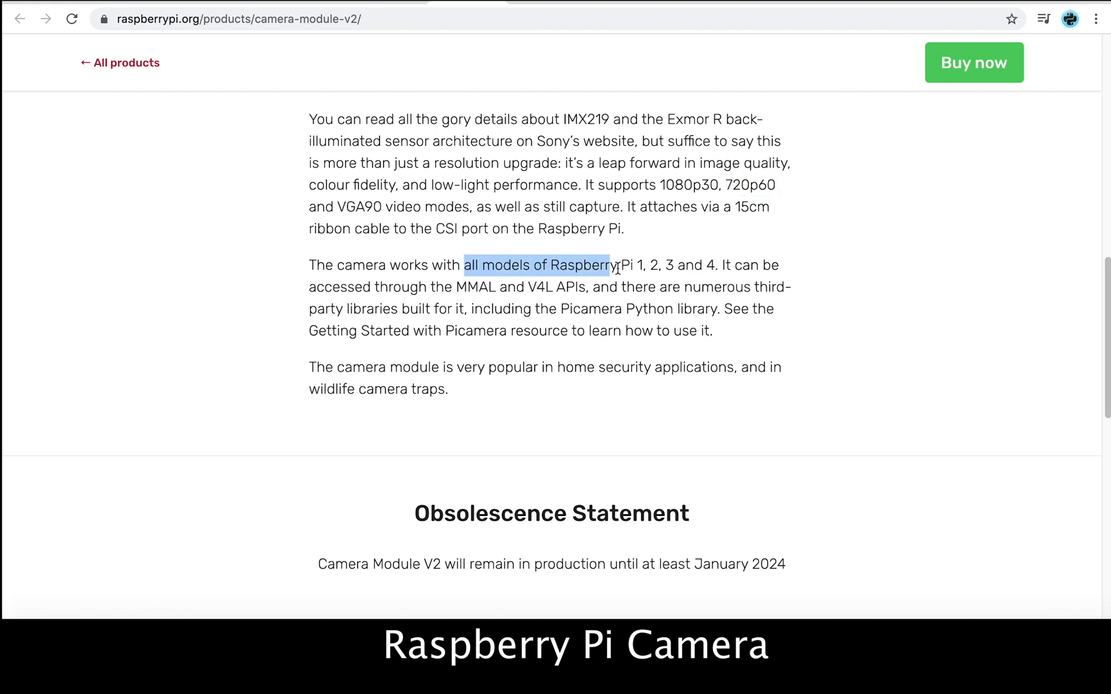
drag(617, 266, 713, 266)
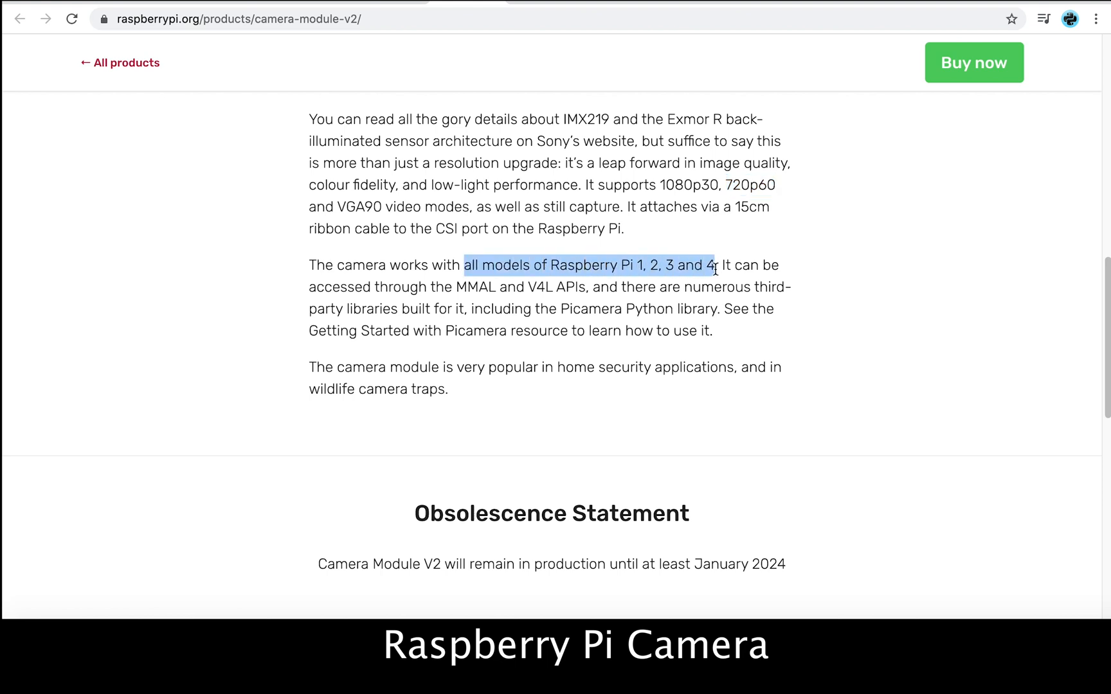
scroll(down, 3)
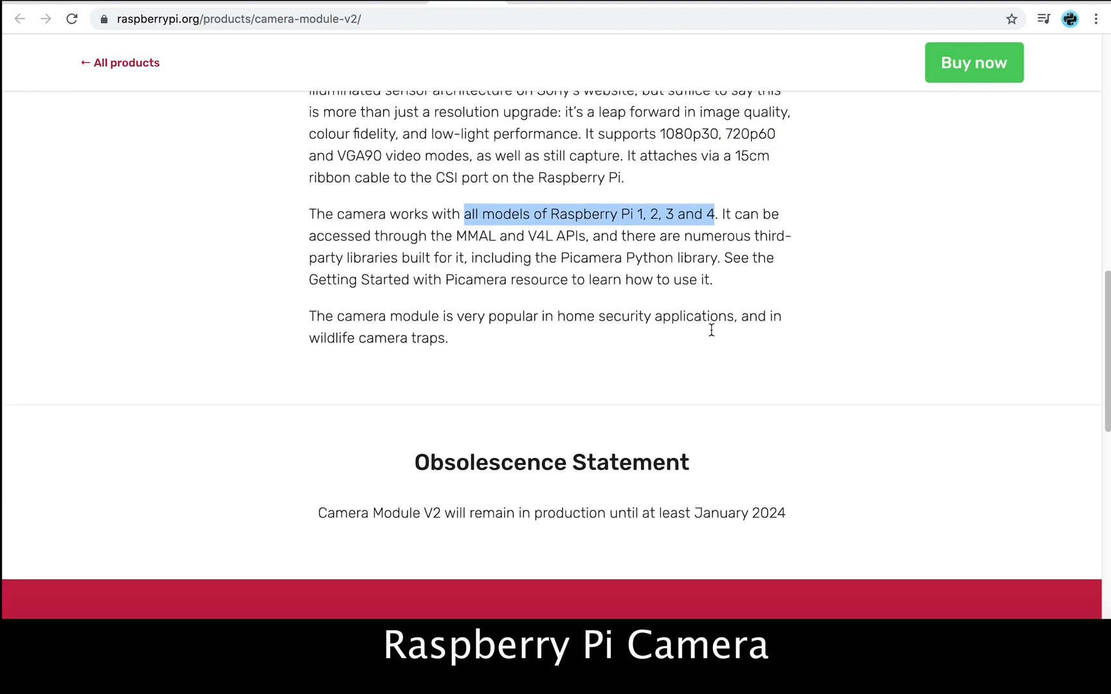
scroll(down, 3)
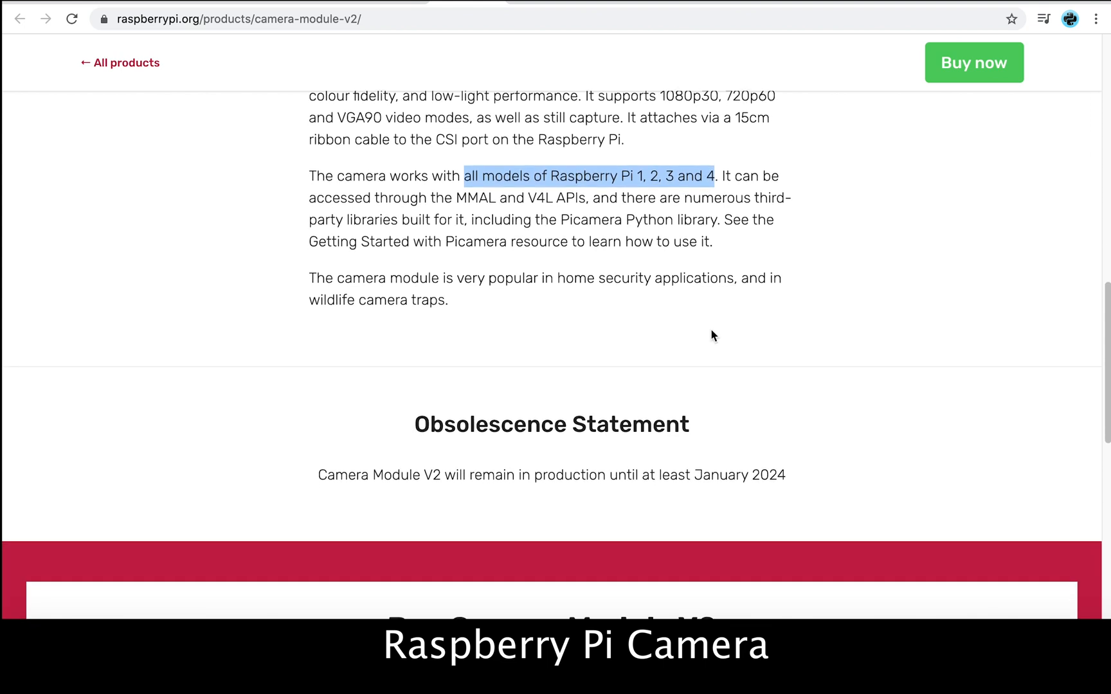
mouse_move(471, 223)
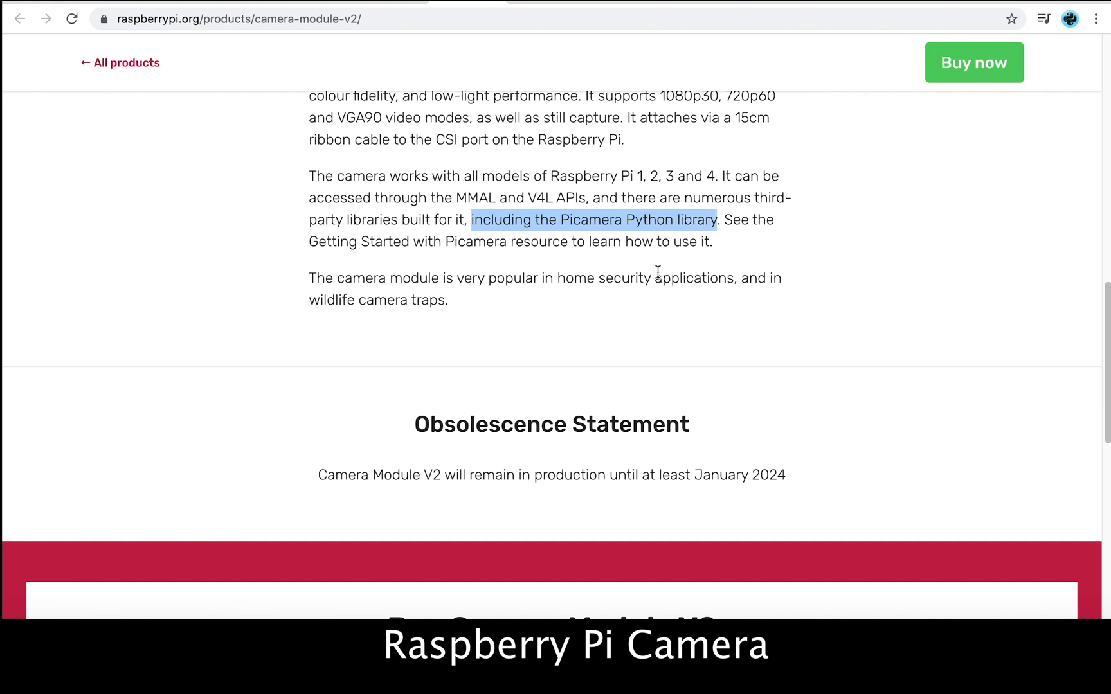
View the top and underside photos of the Raspberry Pi Zero W
scroll(down, 3)
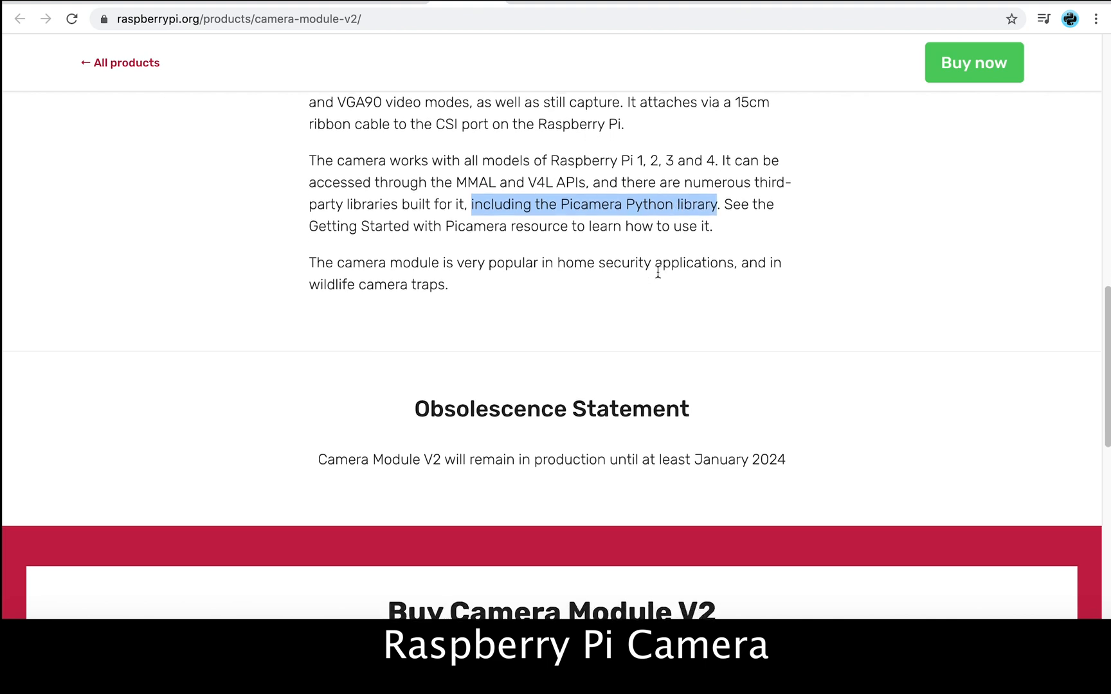
scroll(down, 3)
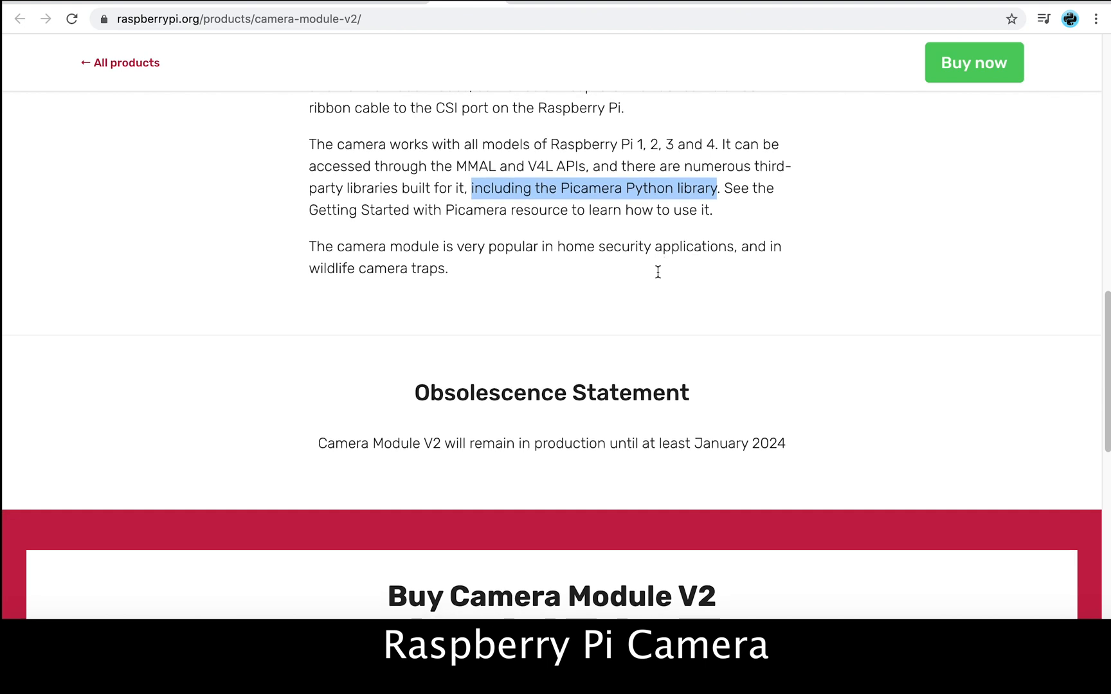
mouse_move(657, 278)
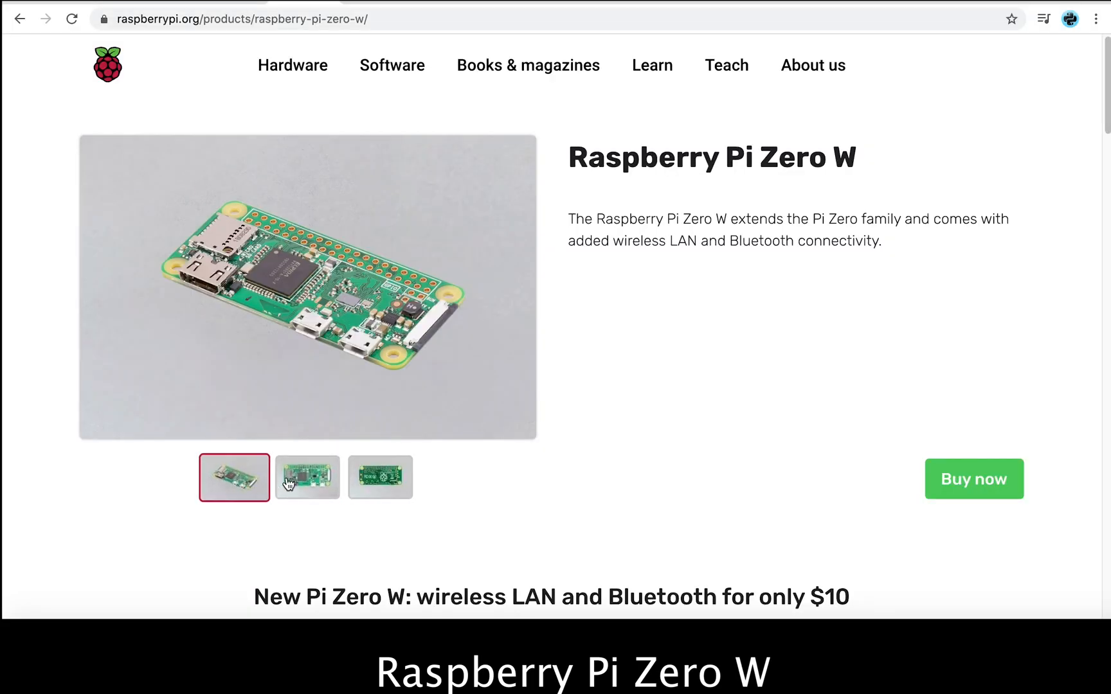
click(306, 478)
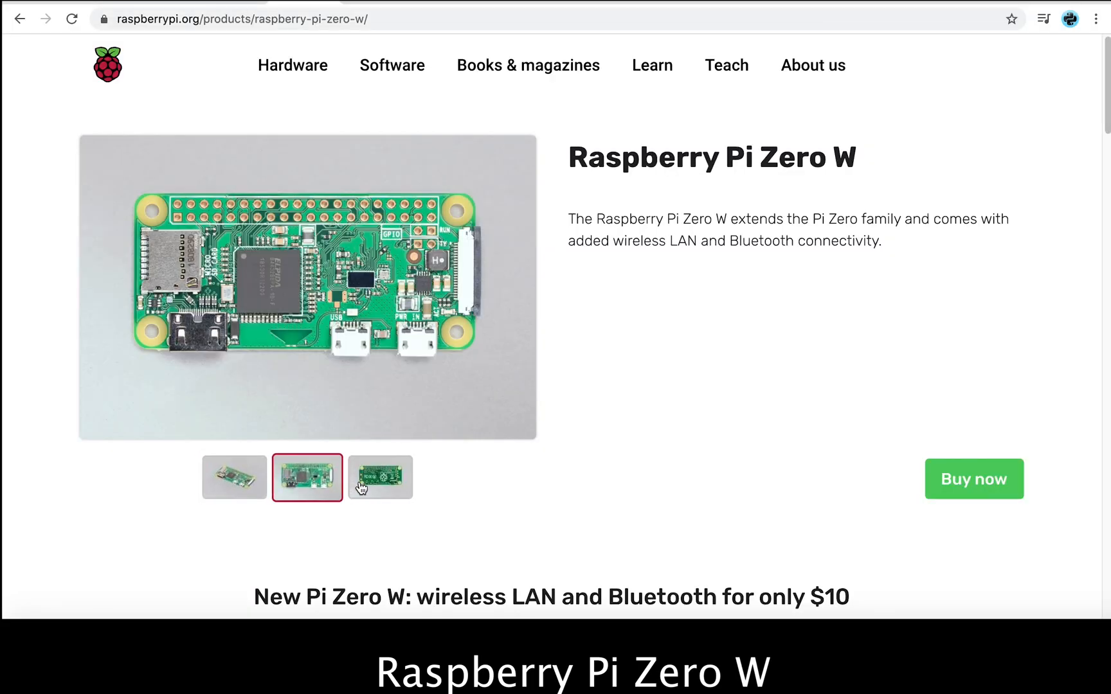
click(380, 478)
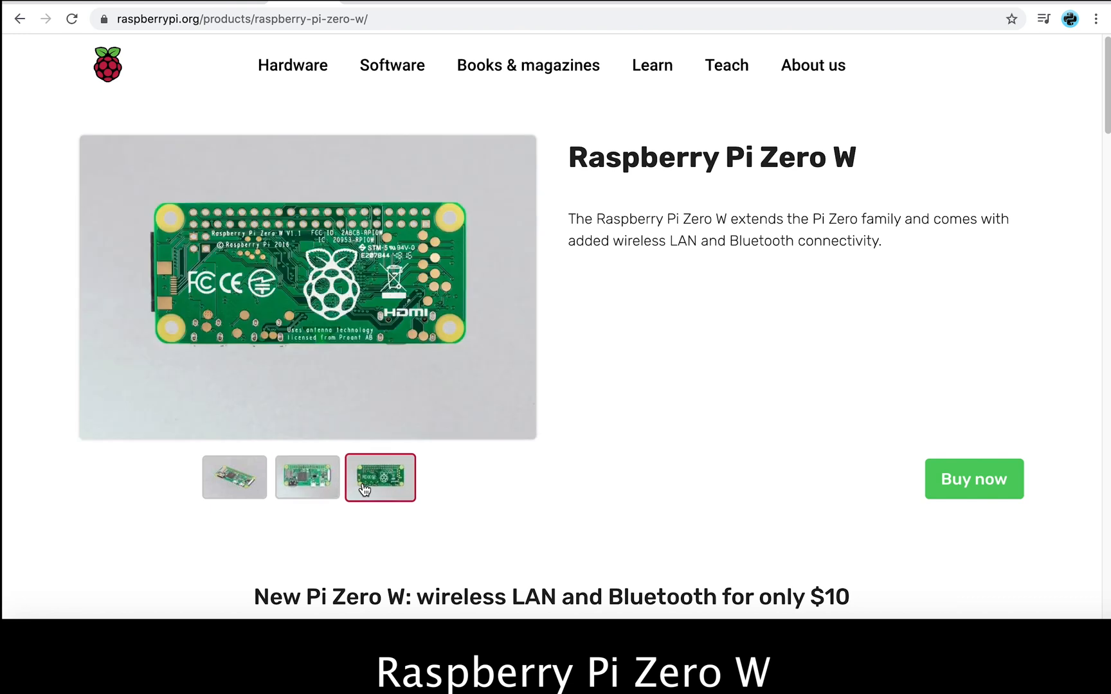
Scroll through the Pi Zero W wireless LAN, Bluetooth and hardware specifications
scroll(down, 3)
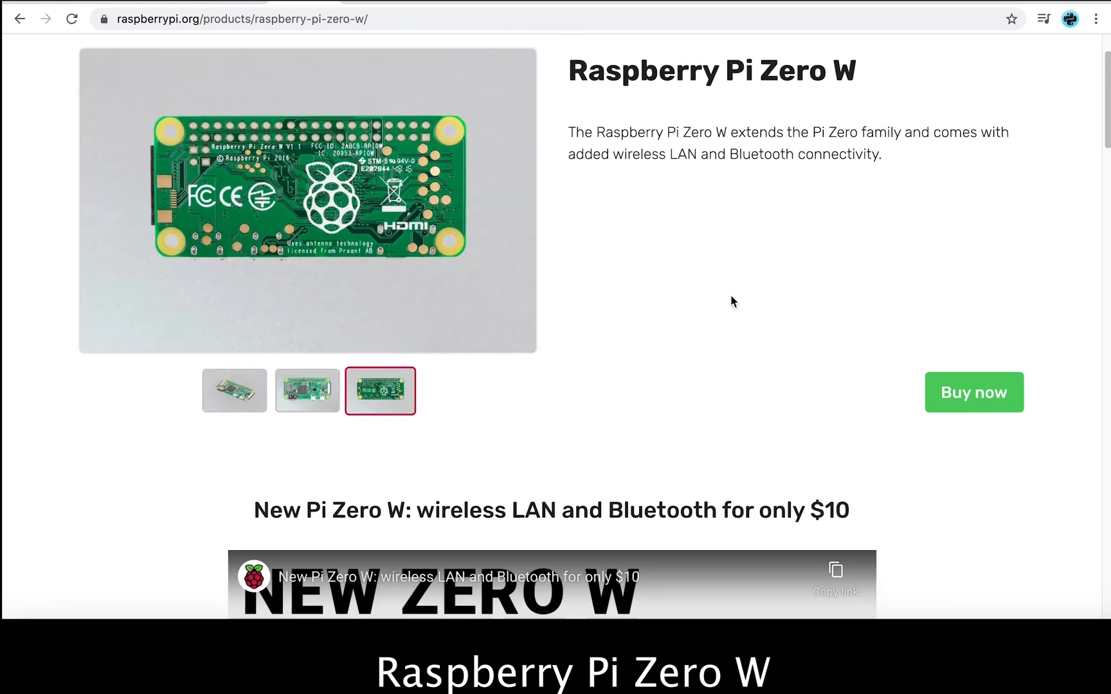
scroll(down, 3)
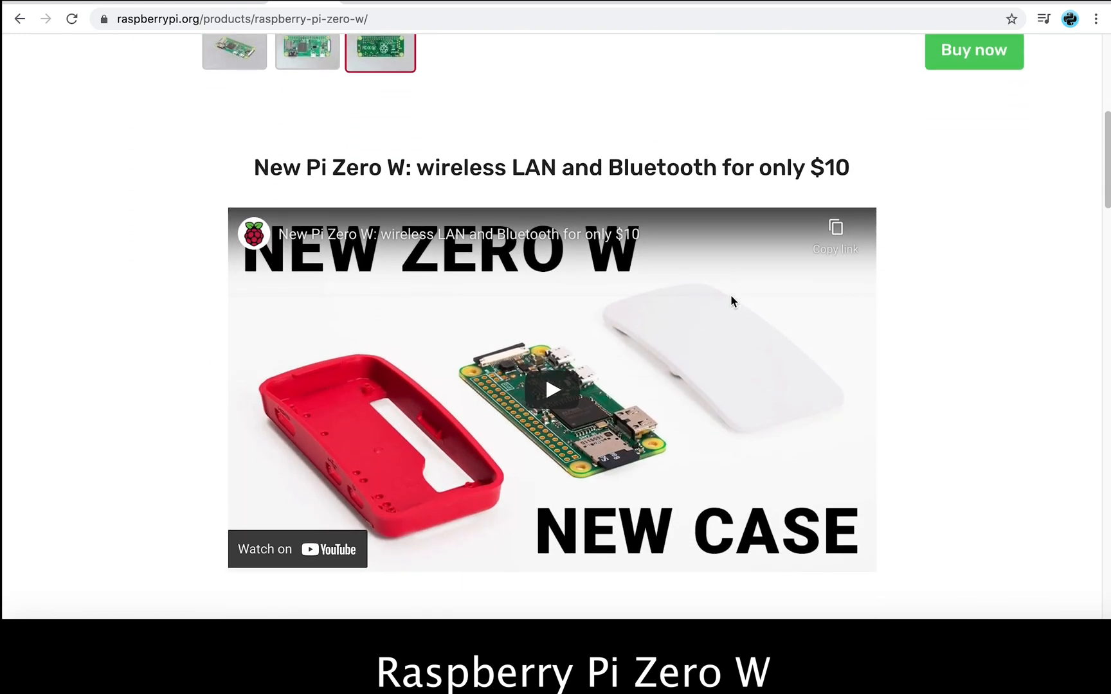
scroll(down, 3)
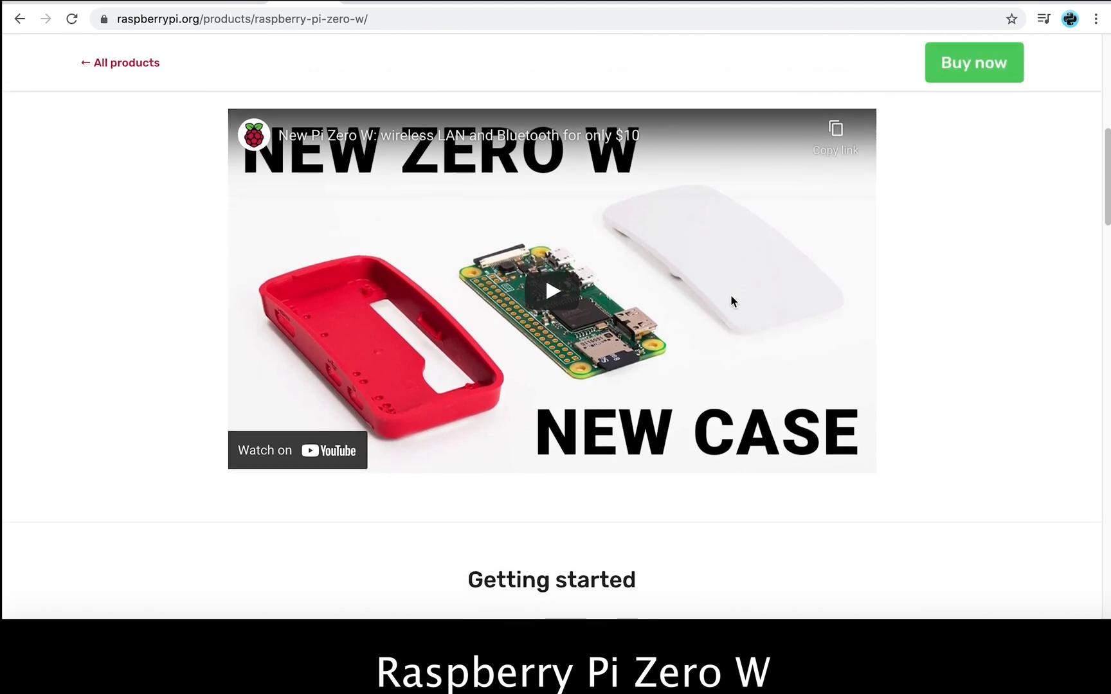
scroll(down, 3)
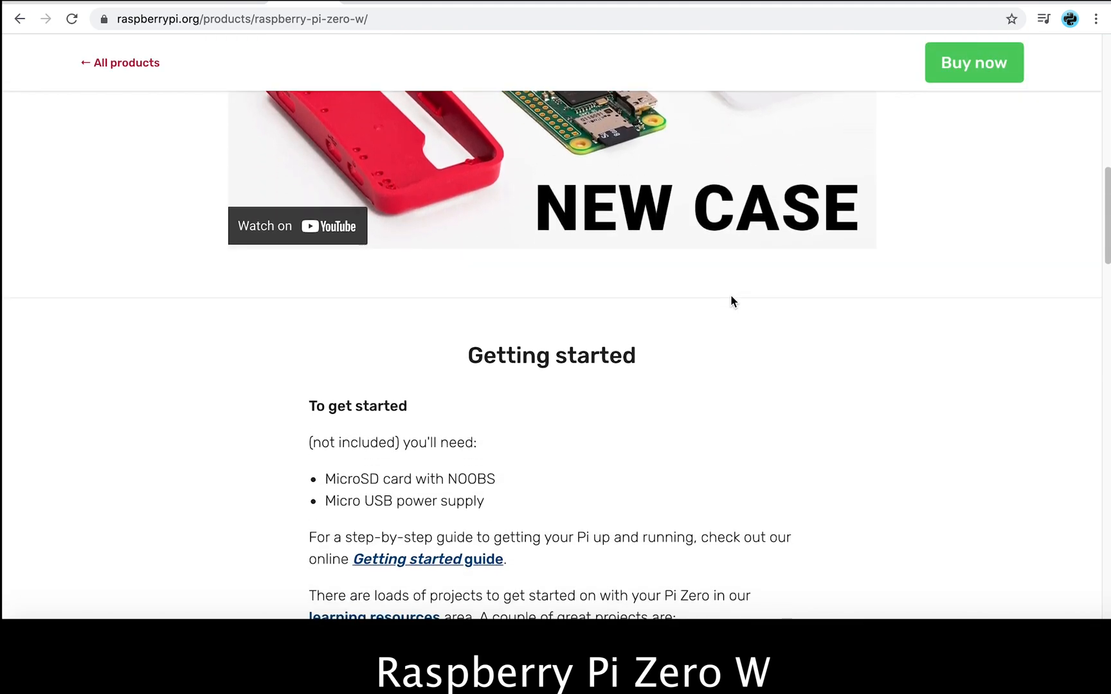
scroll(down, 3)
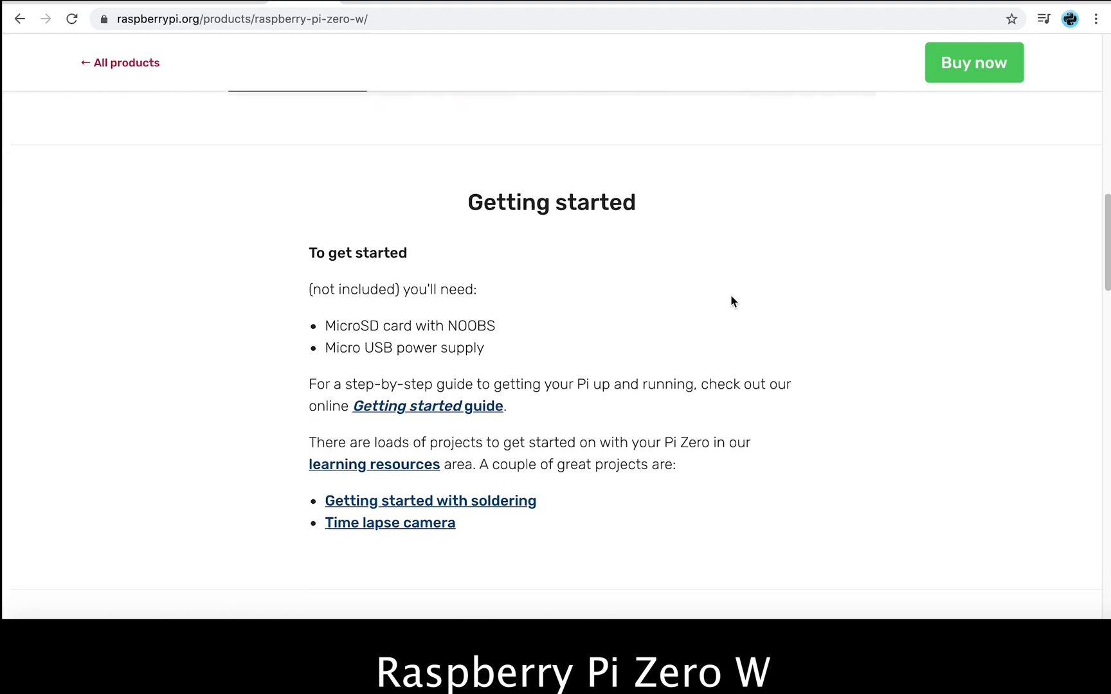
scroll(down, 3)
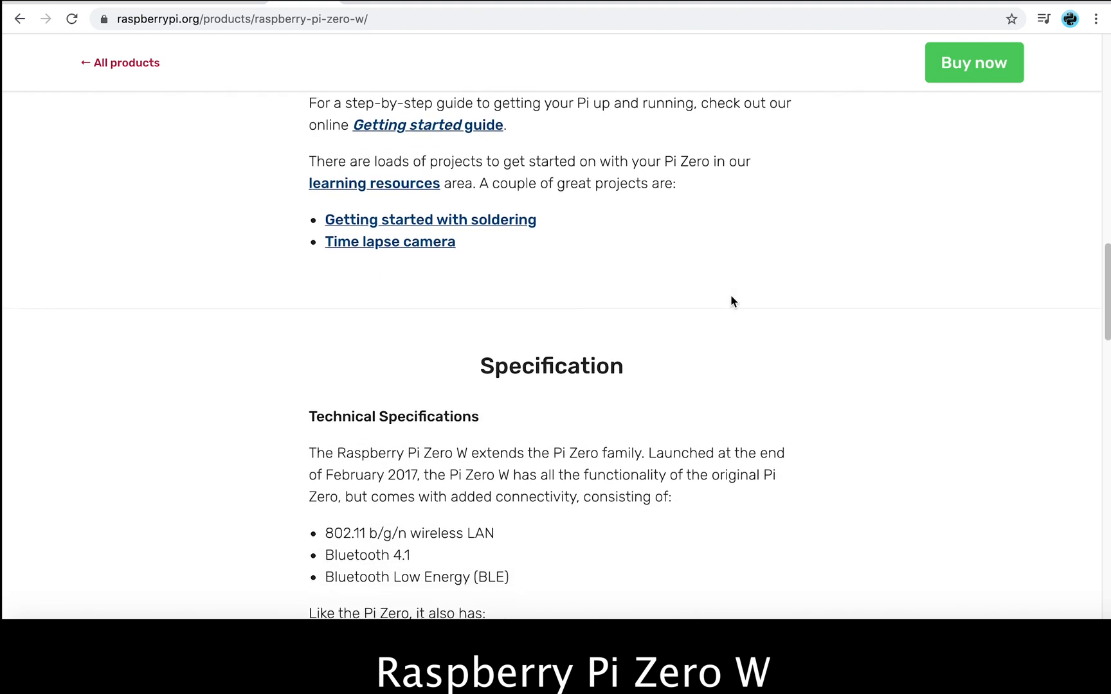
scroll(down, 3)
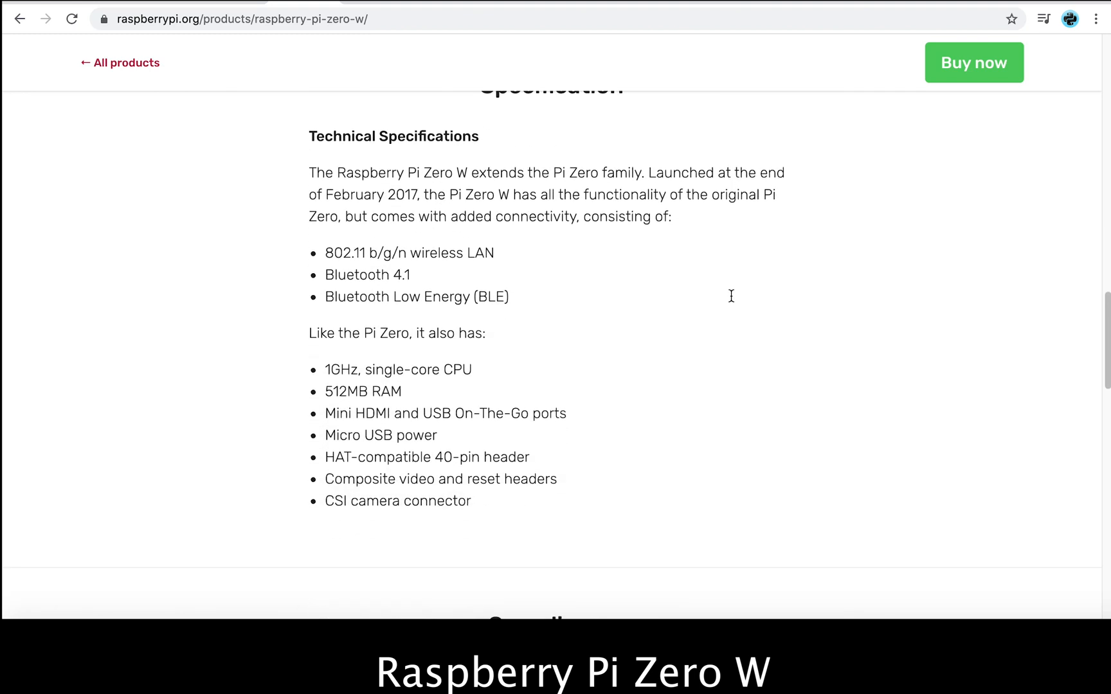
scroll(down, 3)
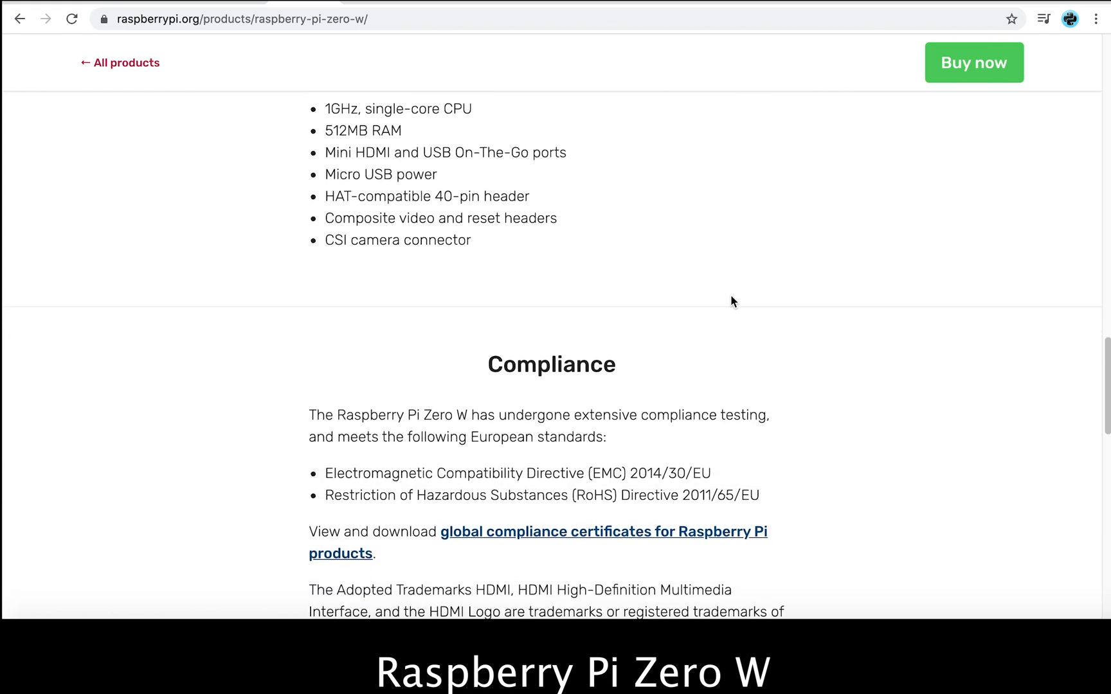
scroll(down, 3)
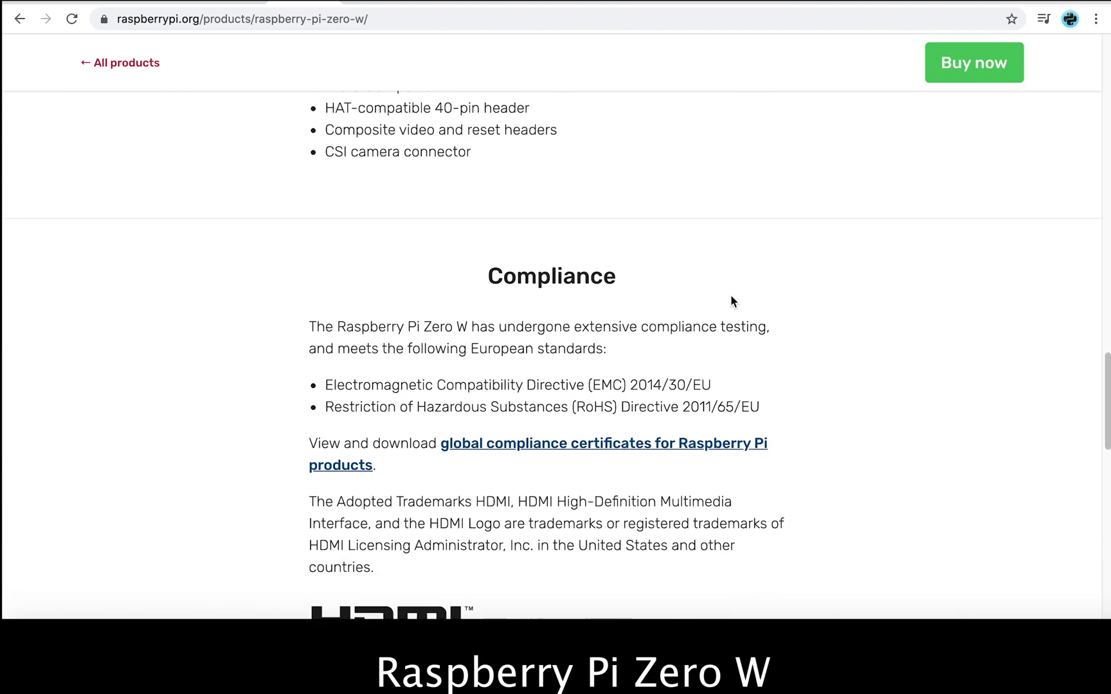
scroll(down, 3)
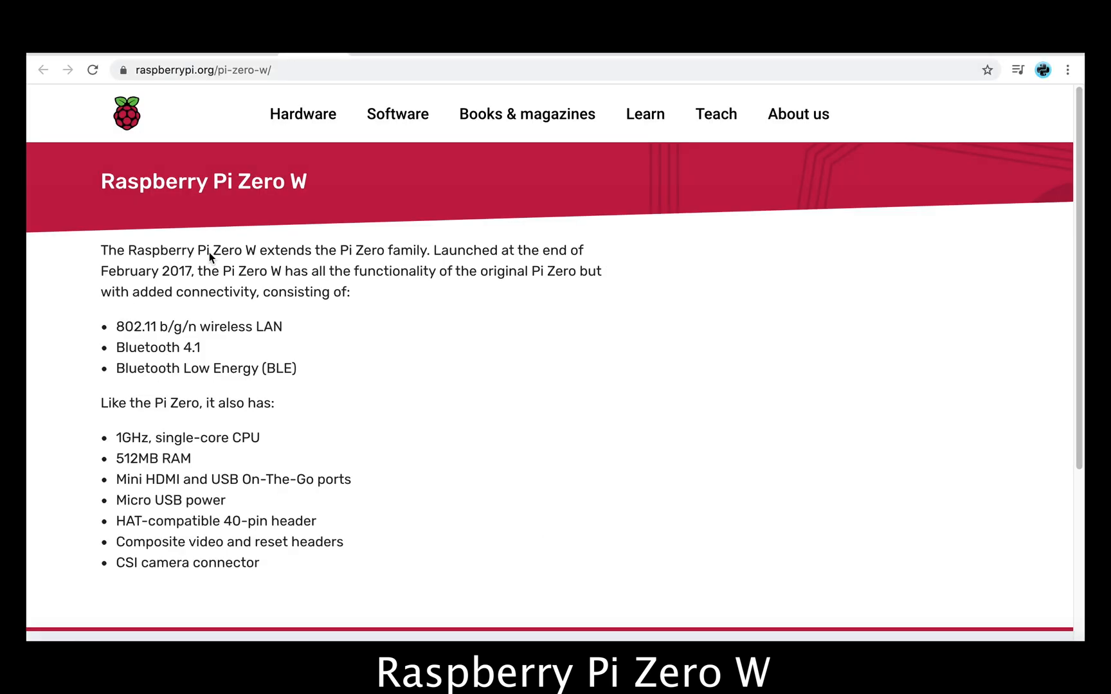
mouse_move(377, 271)
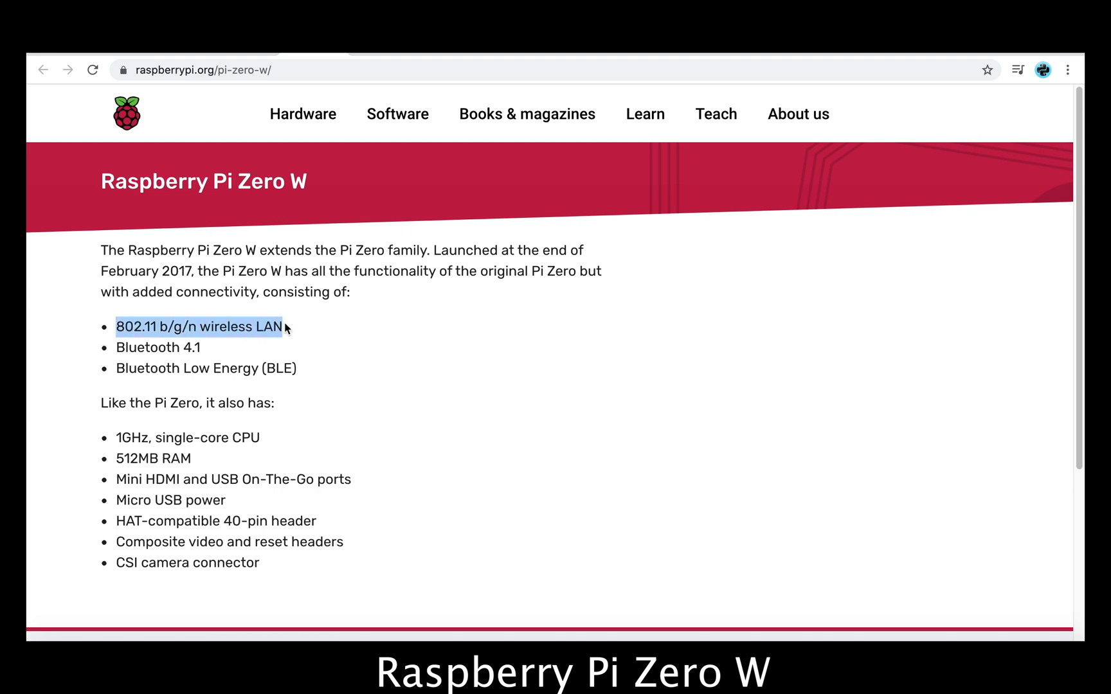
mouse_move(319, 343)
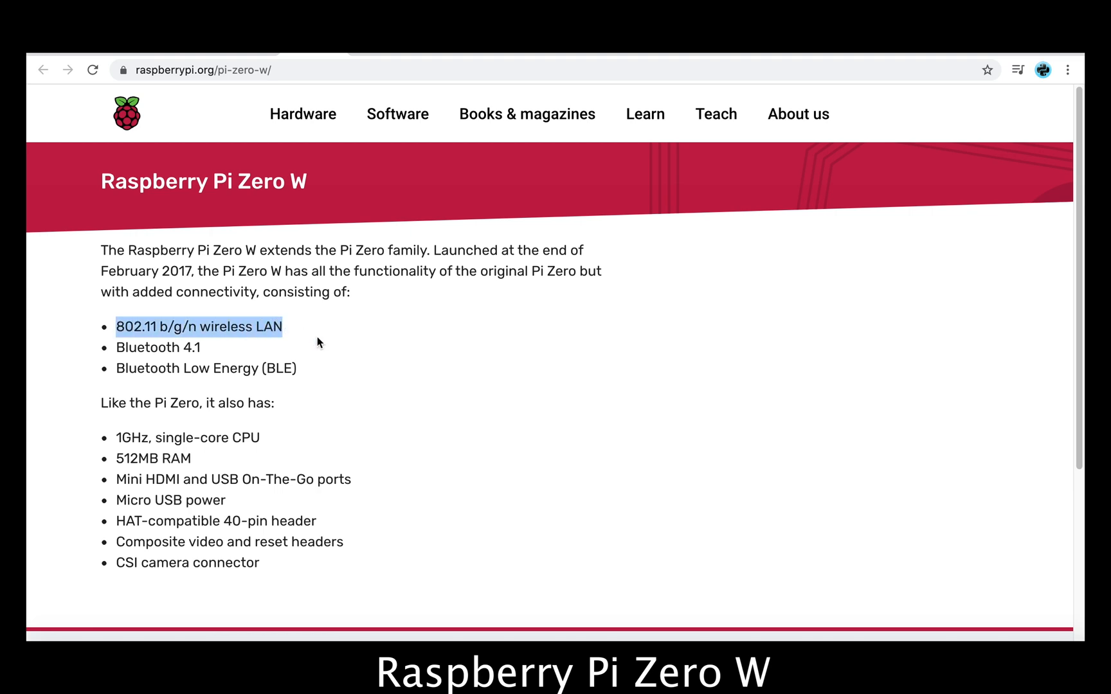
mouse_move(146, 453)
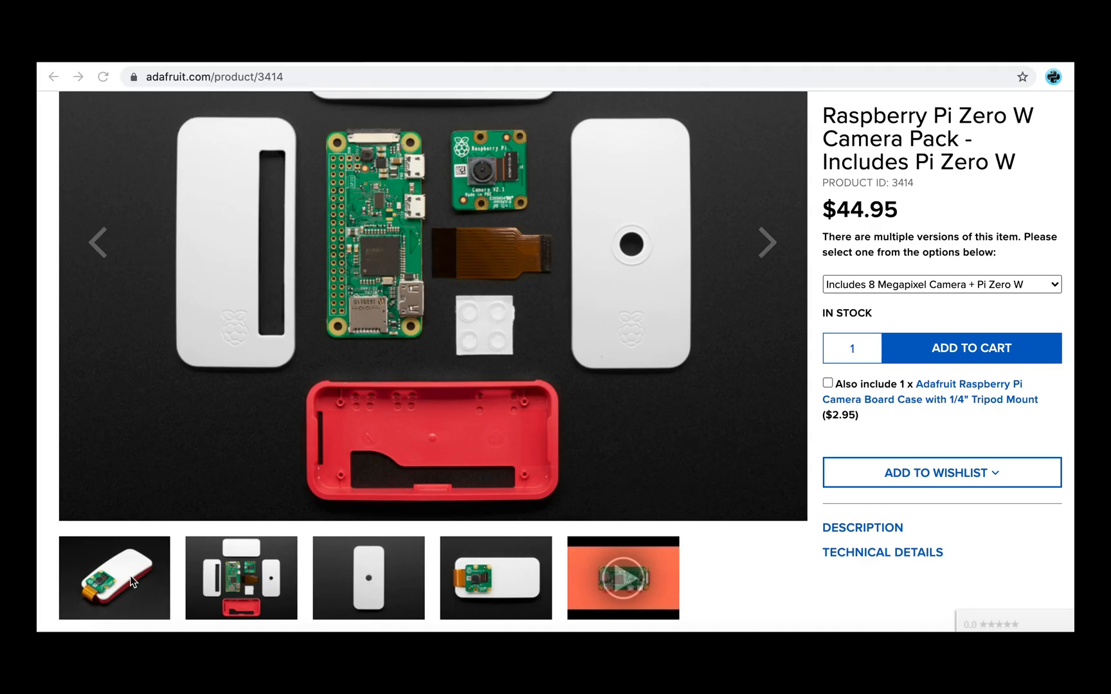
Scroll down the Adafruit Raspberry Pi Zero W Camera Pack product page
scroll(down, 3)
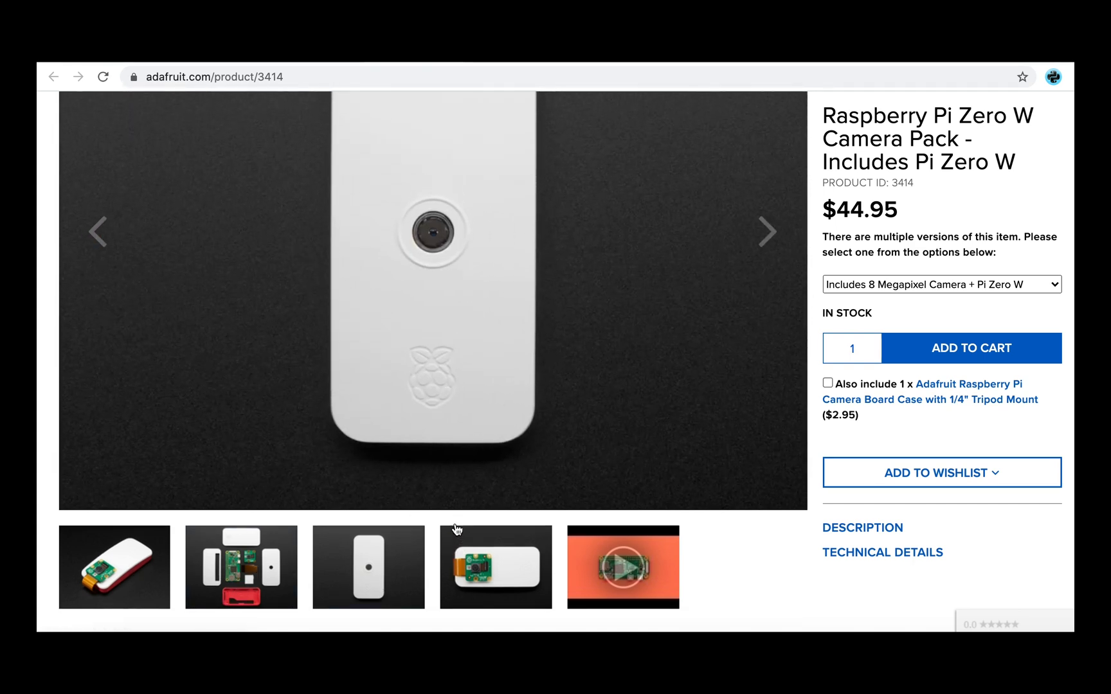
scroll(down, 3)
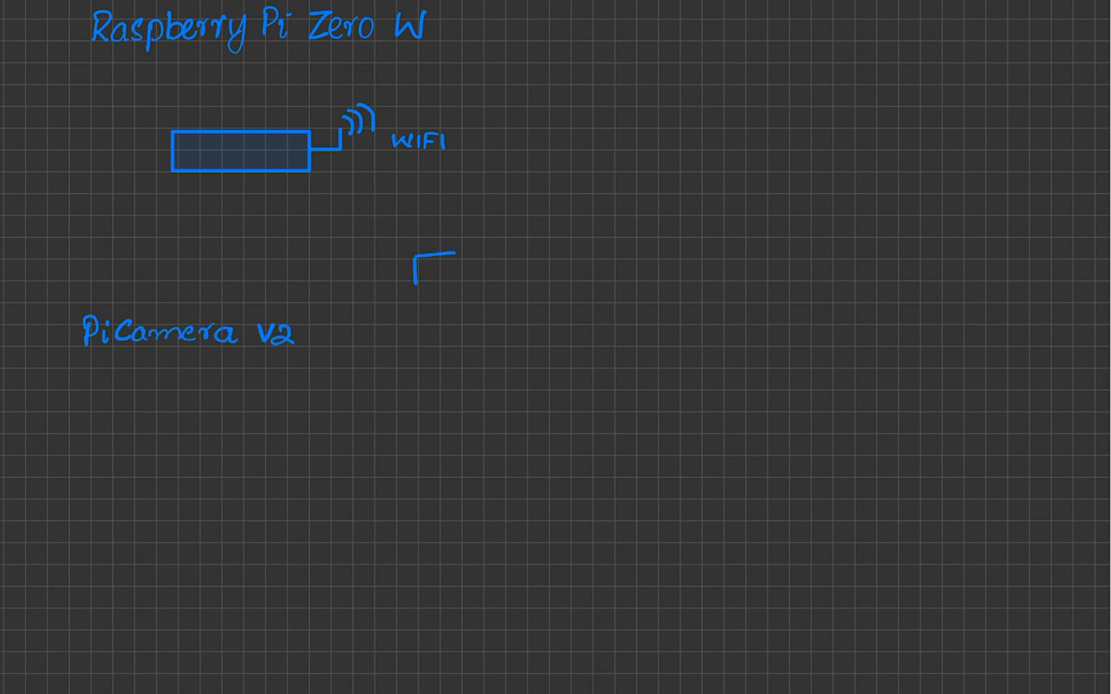
Sketch the PiCamera square and its cable to the Pi Zero W, and write SCENE
drag(415, 248, 457, 298)
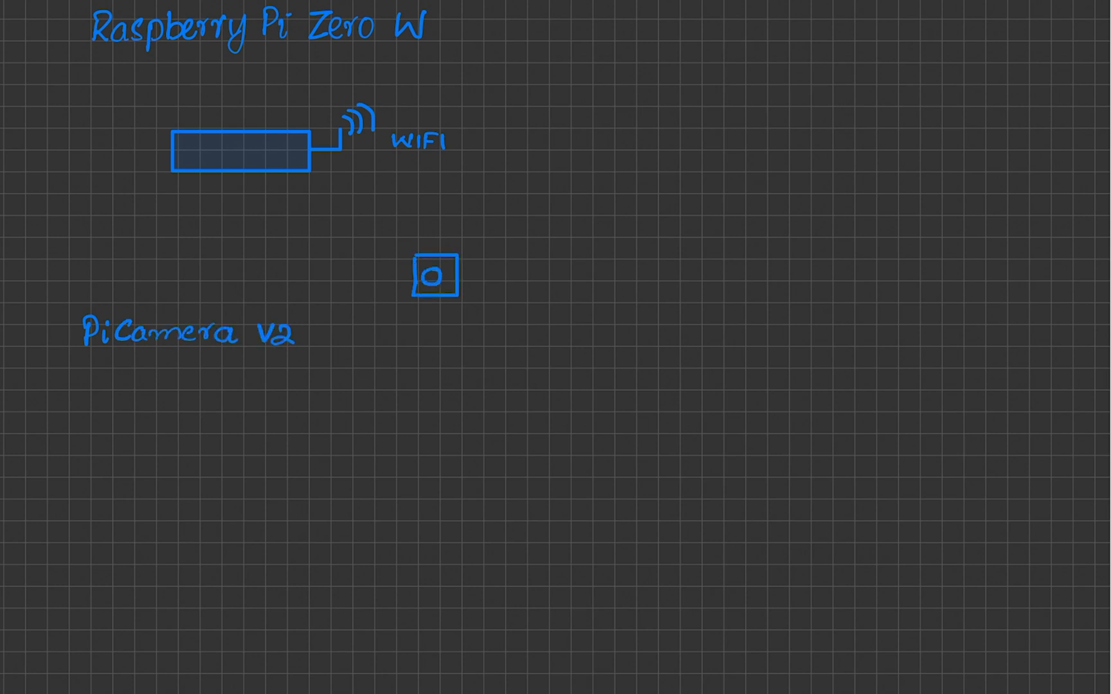
drag(269, 169, 418, 276)
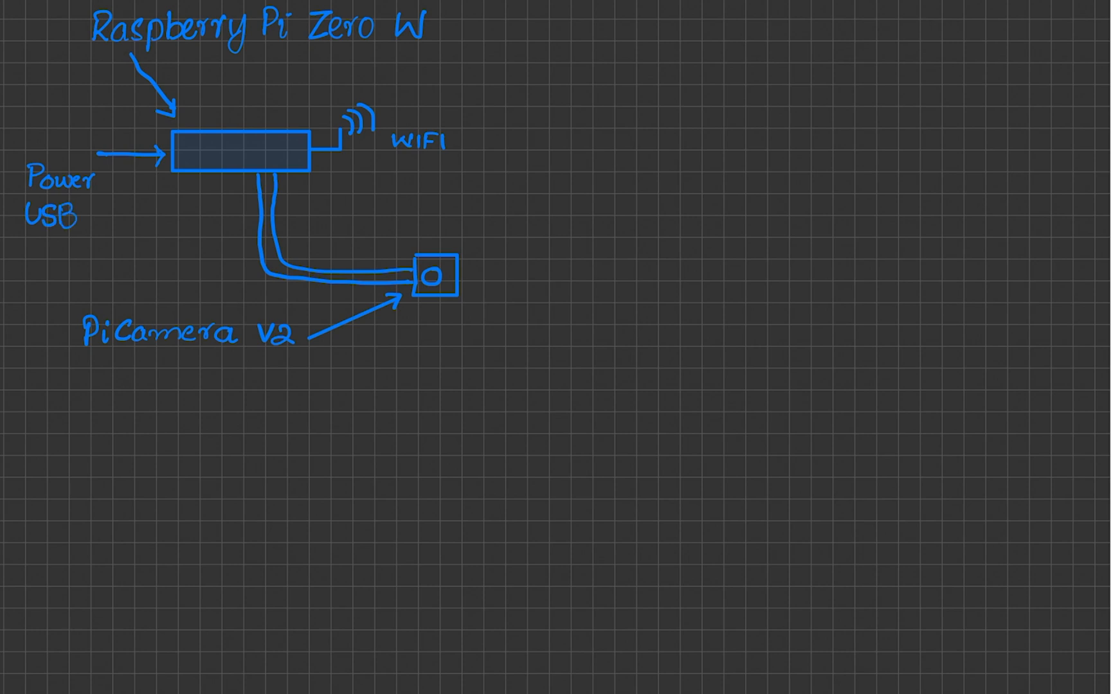
text(SCENE)
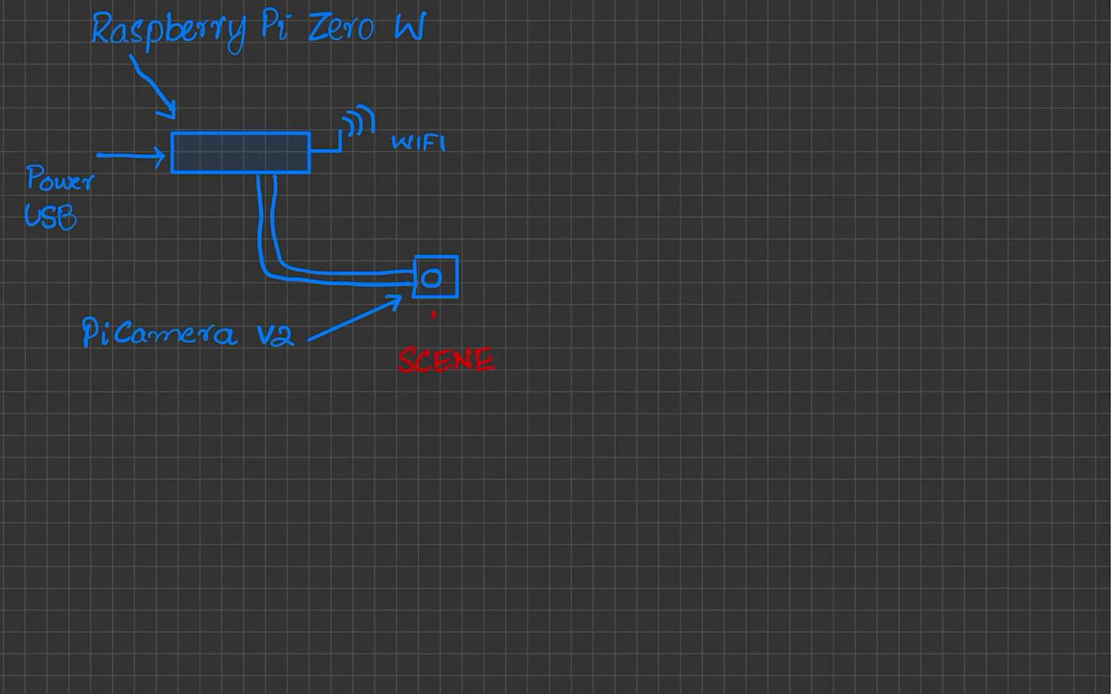
drag(434, 336, 434, 305)
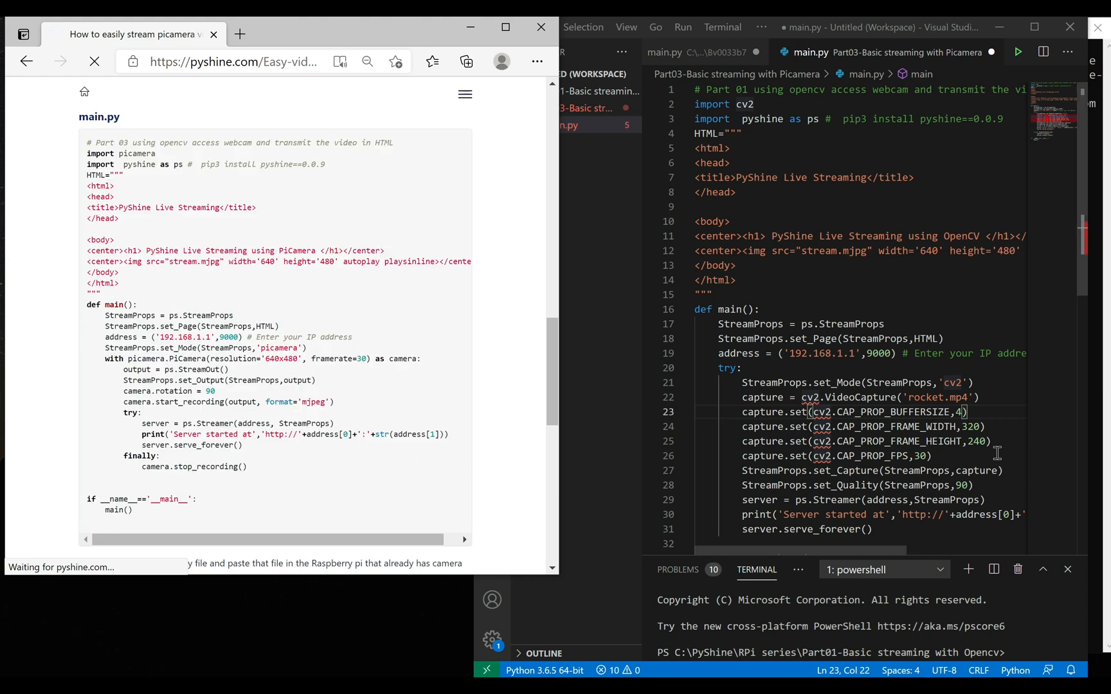
Review StreamProps, the camera rotation and start recording lines in main.py, then save
scroll(down, 3)
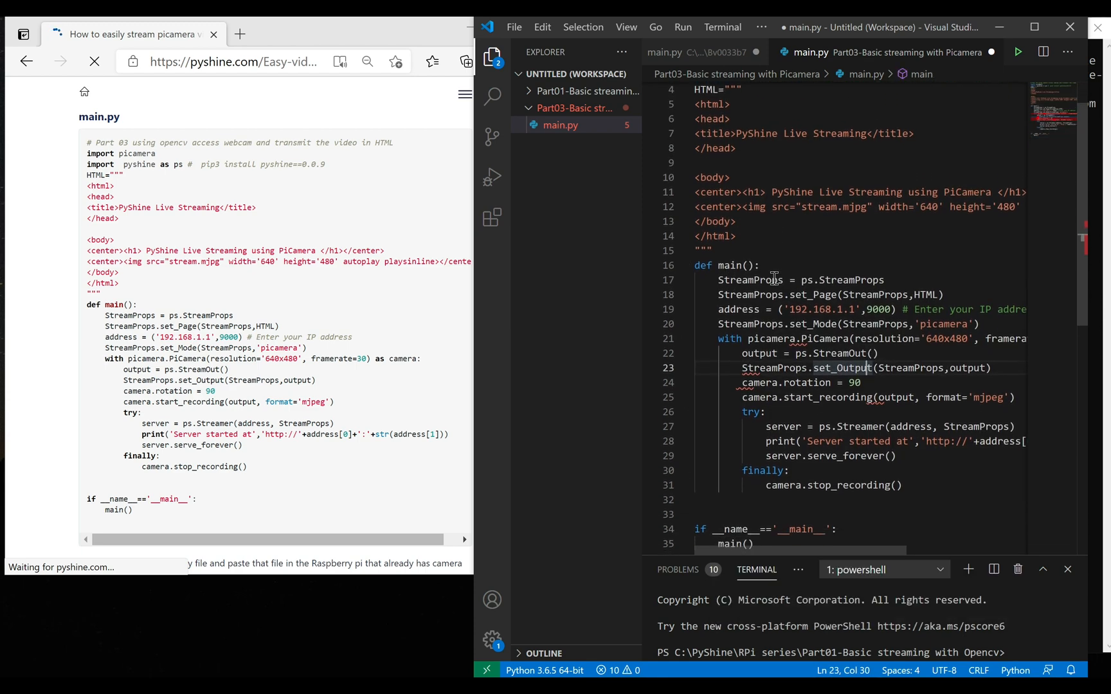
double_click(763, 295)
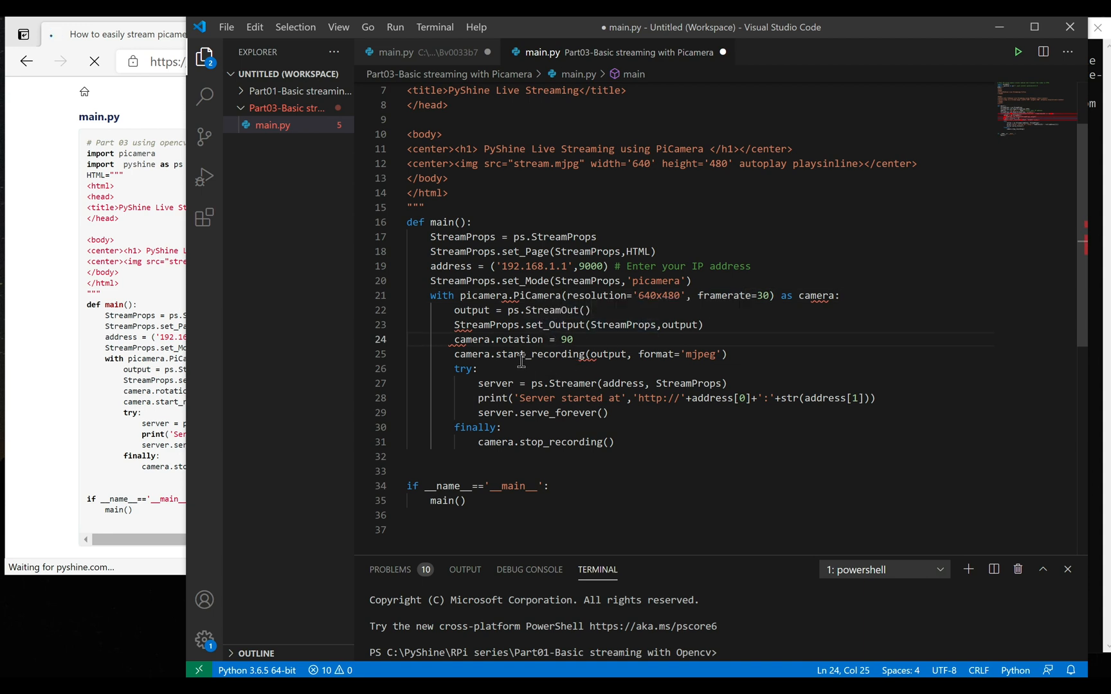
double_click(519, 339)
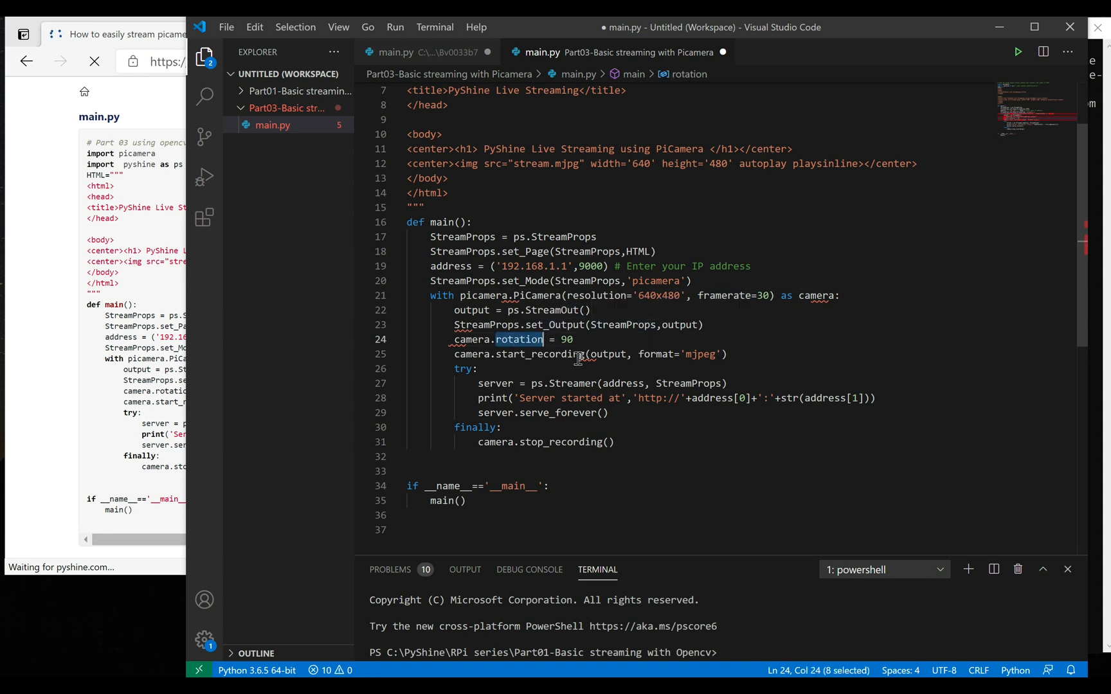
double_click(701, 354)
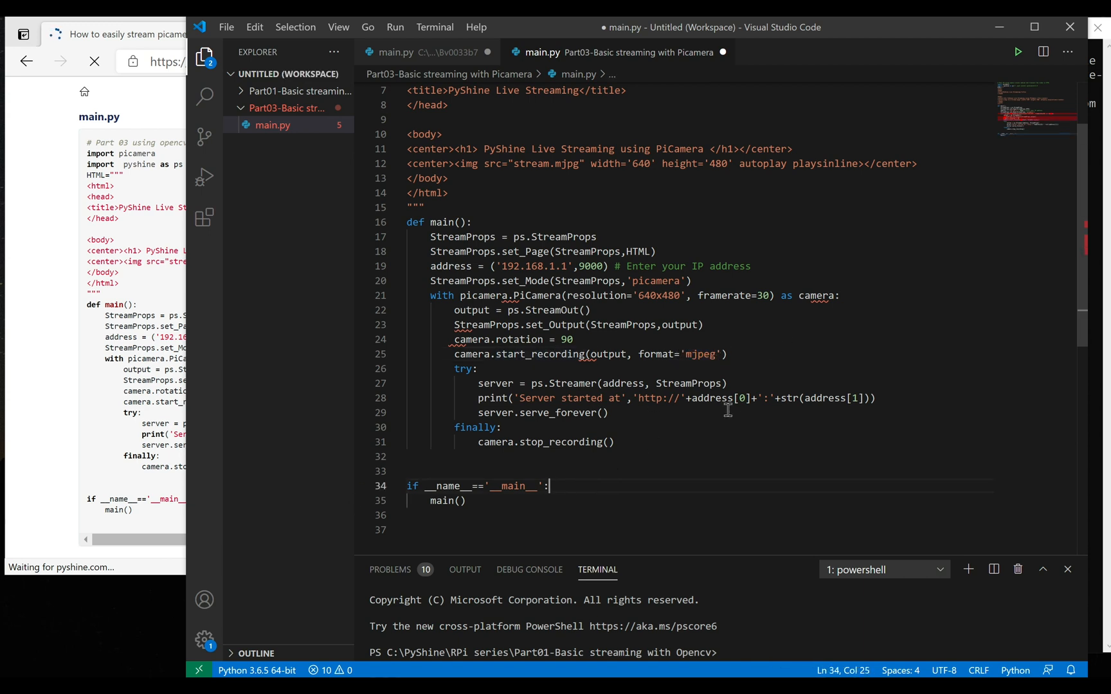
key(ctrl+s)
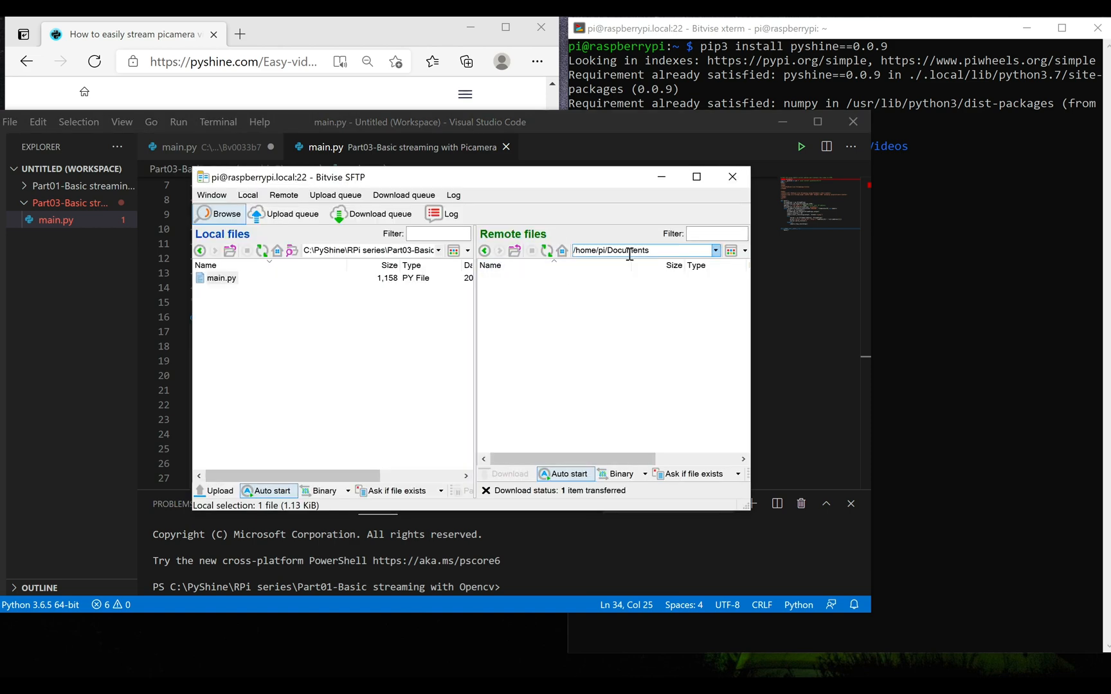
Upload the local main.py to /home/pi/Documents on the Pi
right_click(221, 278)
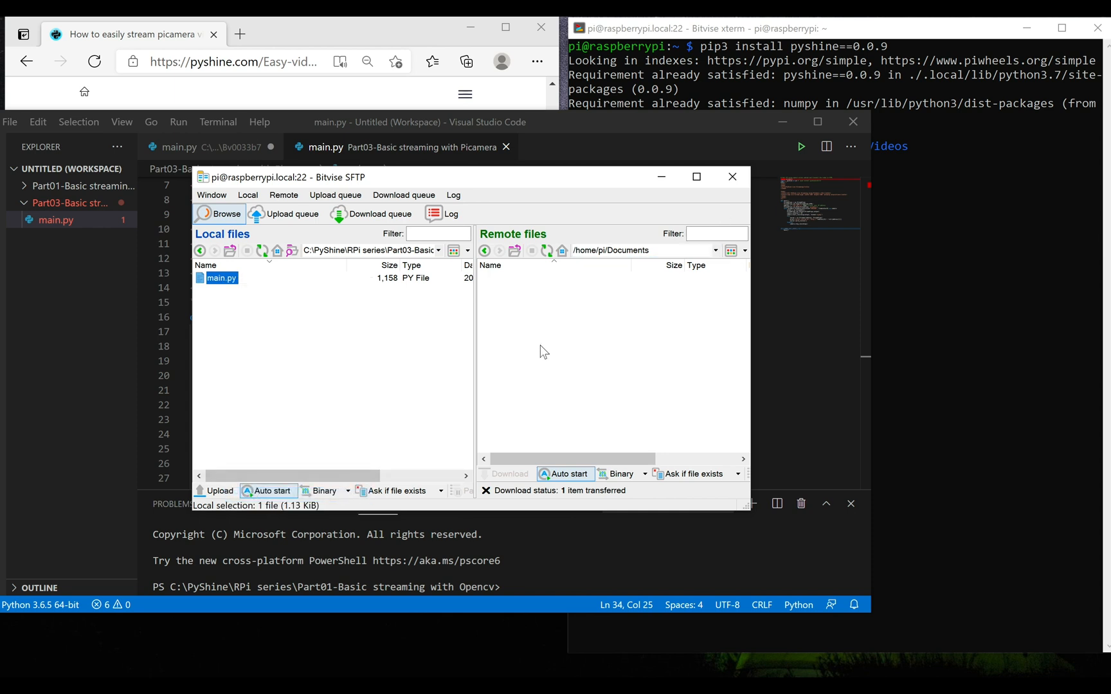
right_click(544, 352)
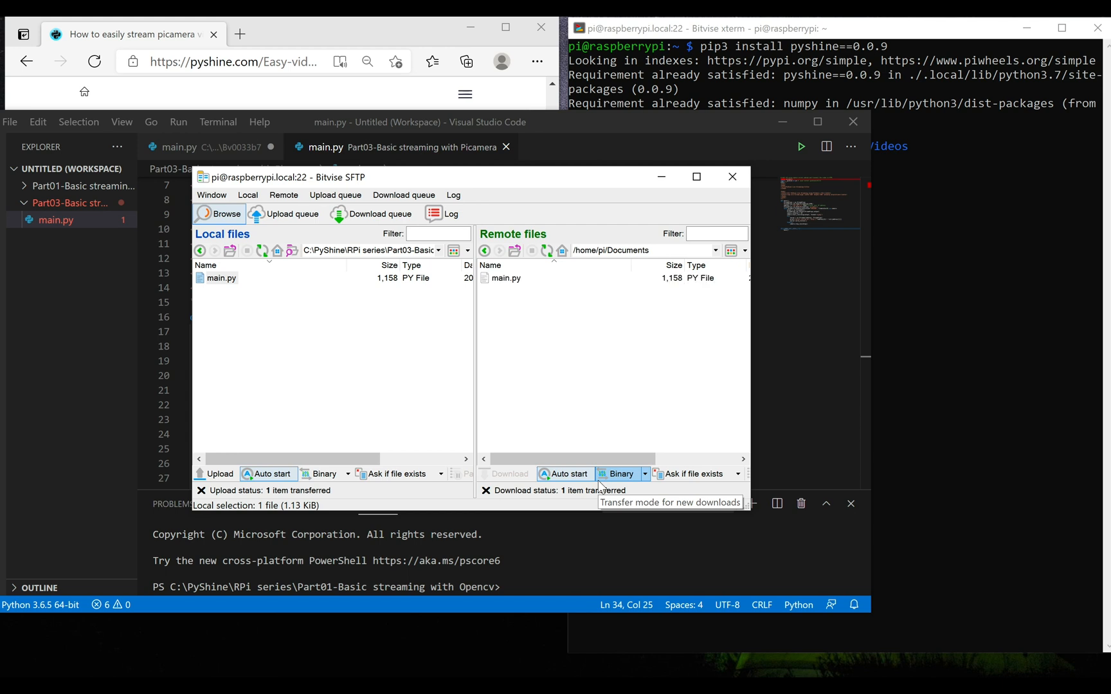
mouse_move(662, 182)
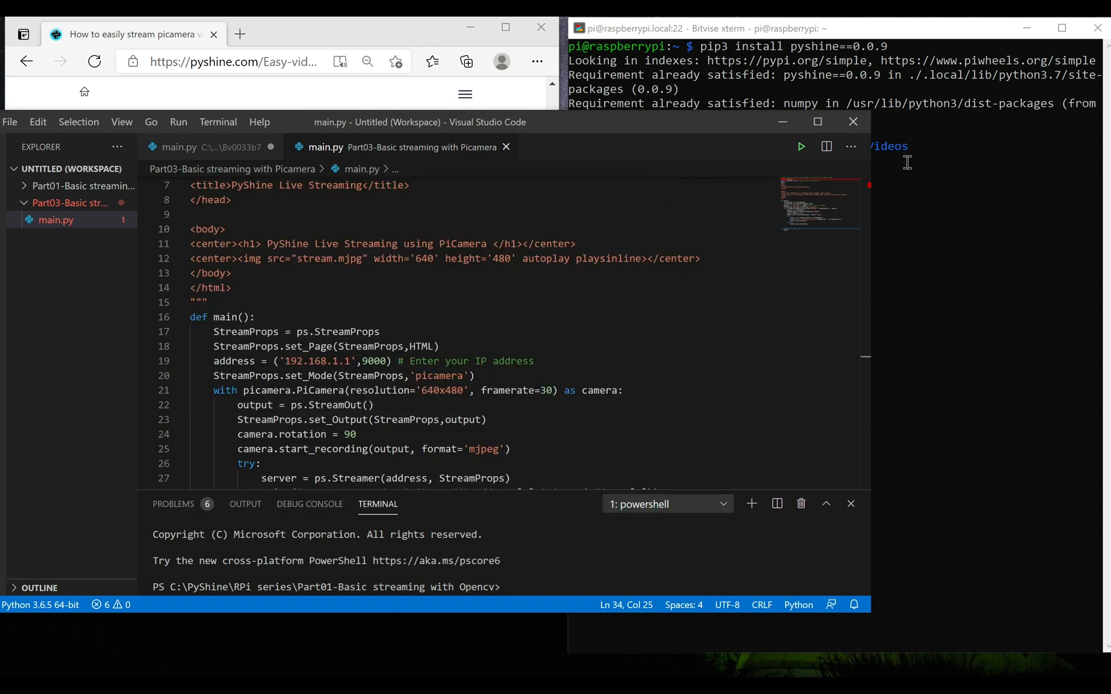
Confirm main.py is in ~/Documents, then change into /etc/network
text(ls)
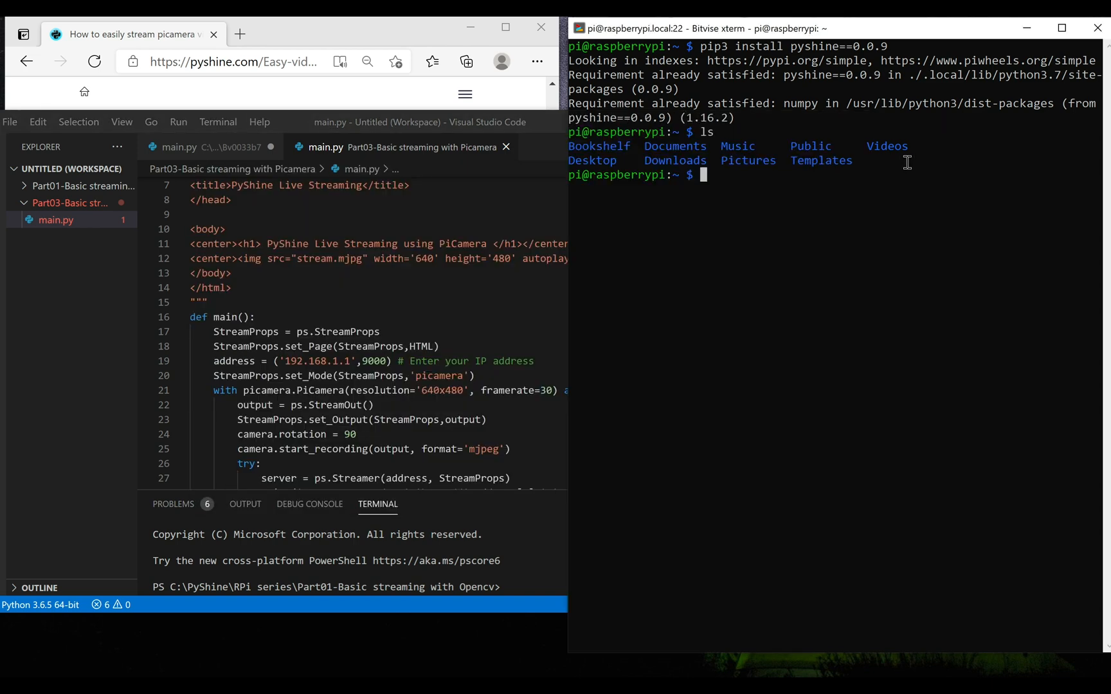
text(cd Documents)
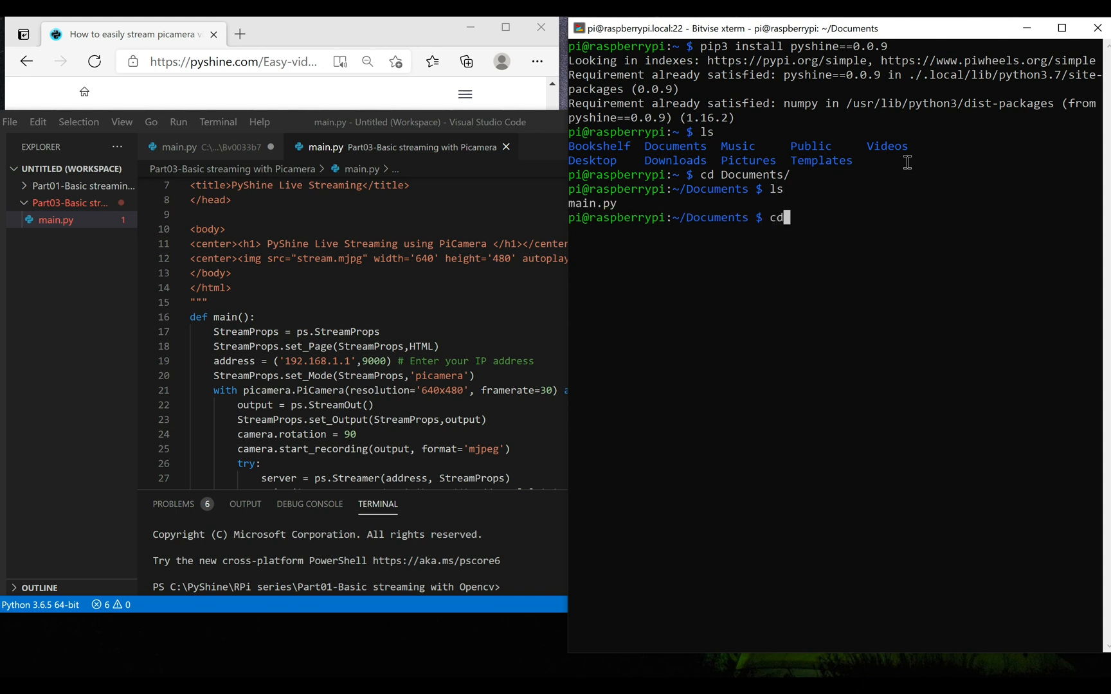
text(/)
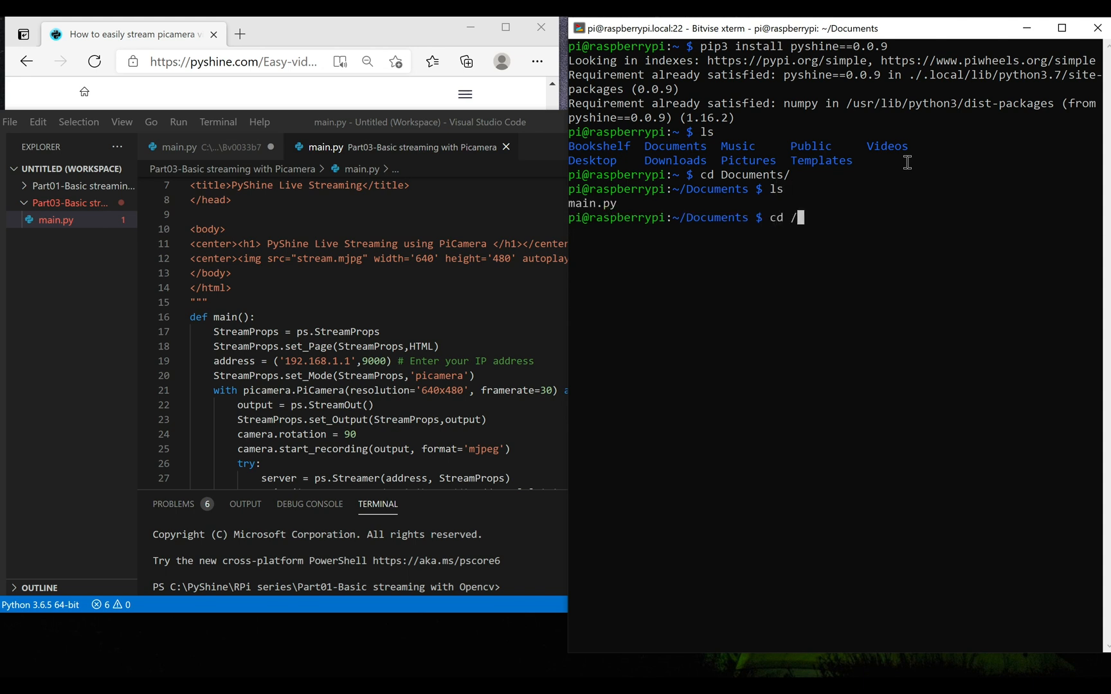
text(etc/network)
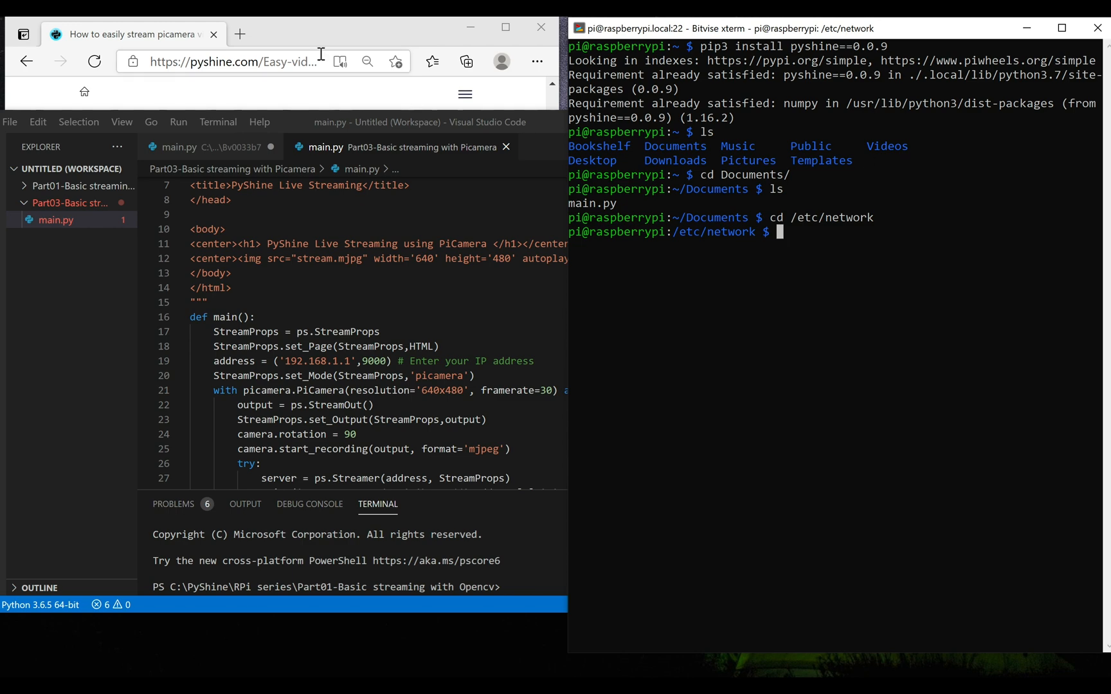
click(27, 61)
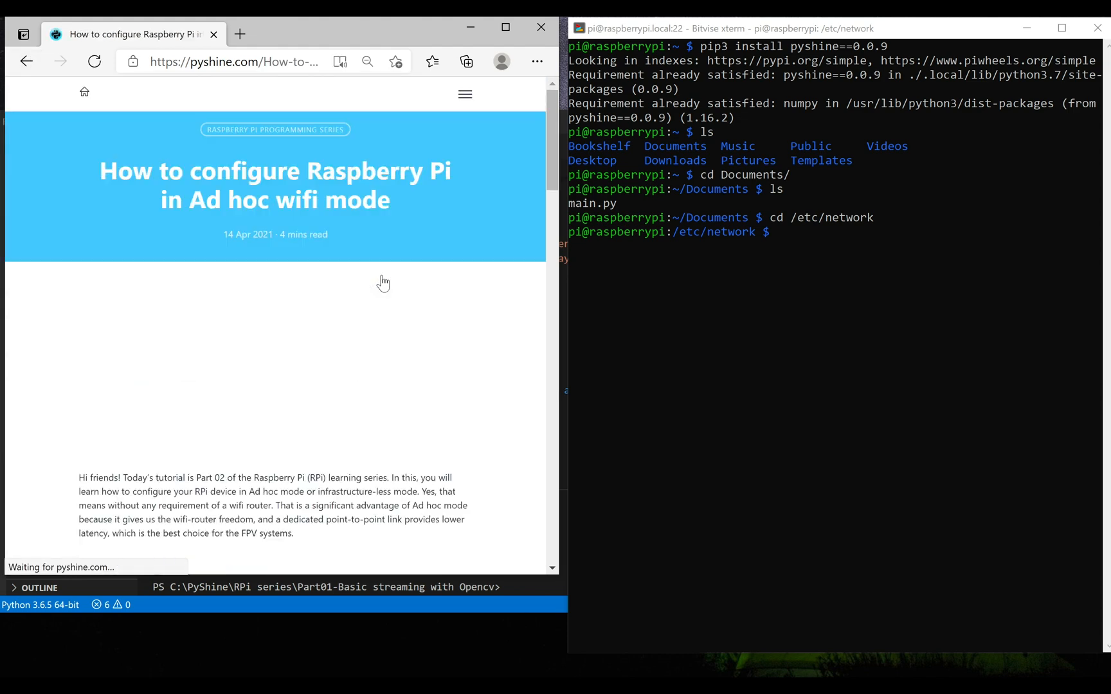
Scroll the ad hoc wifi guide and select the adhoc-interface cp command
scroll(down, 3)
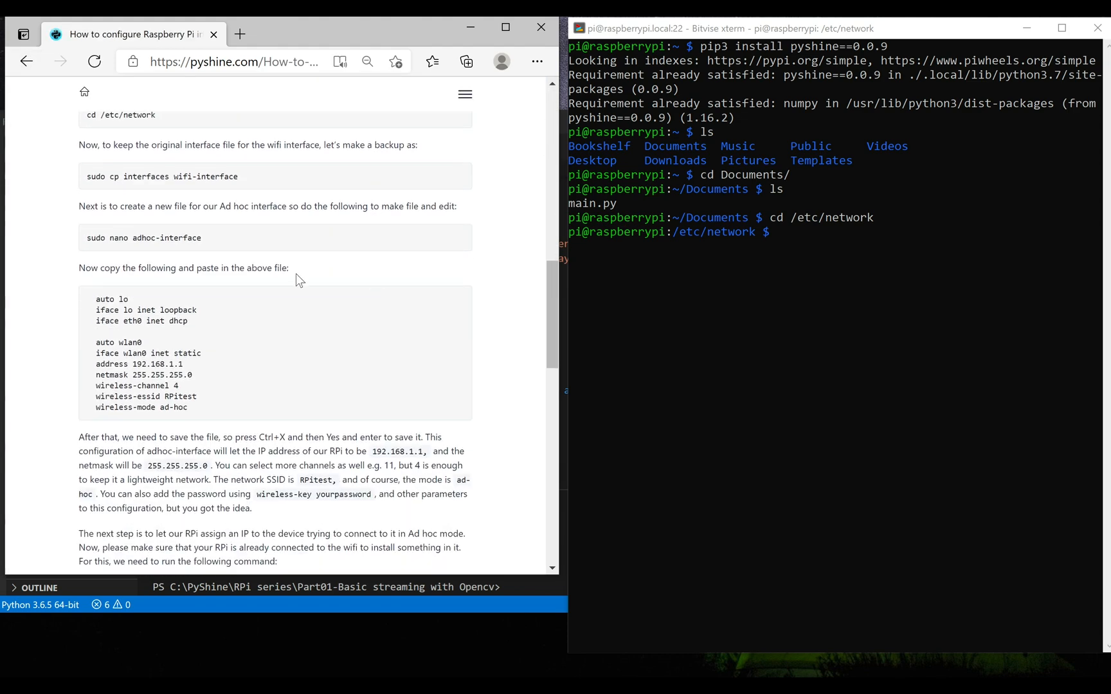
scroll(down, 3)
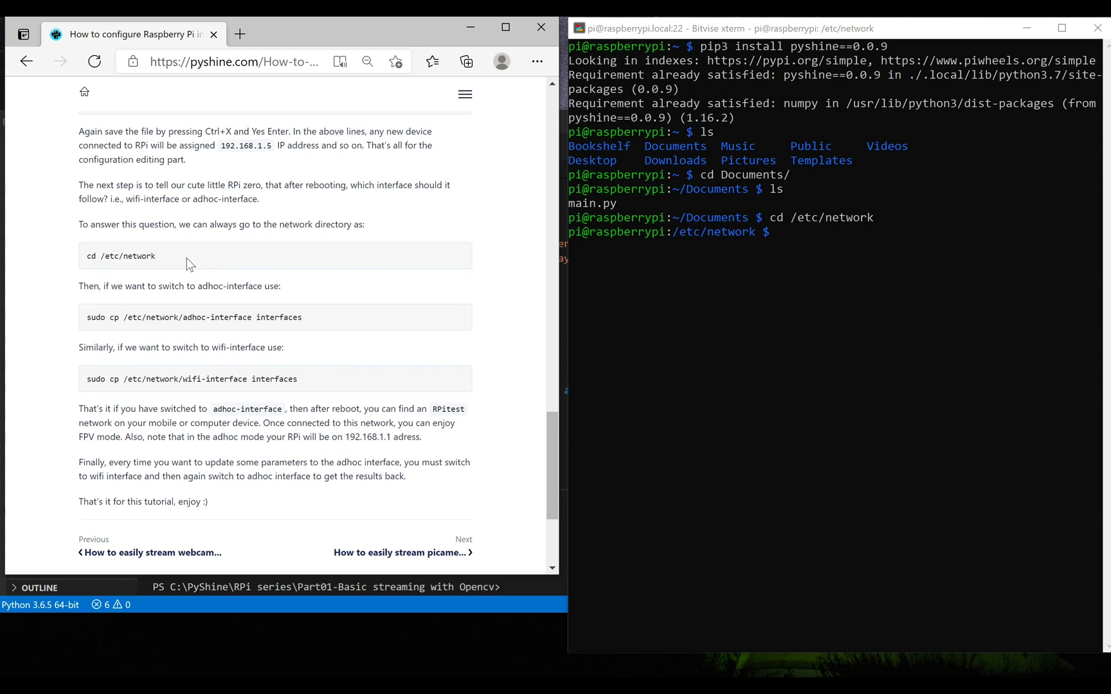
mouse_move(304, 341)
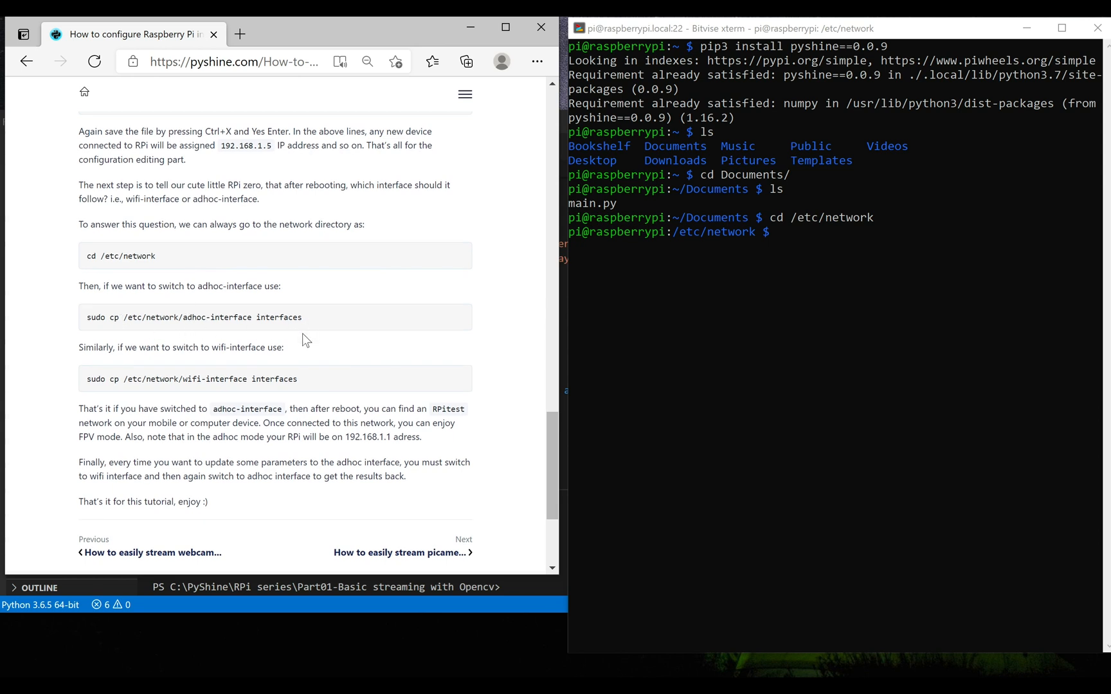
drag(131, 317, 301, 317)
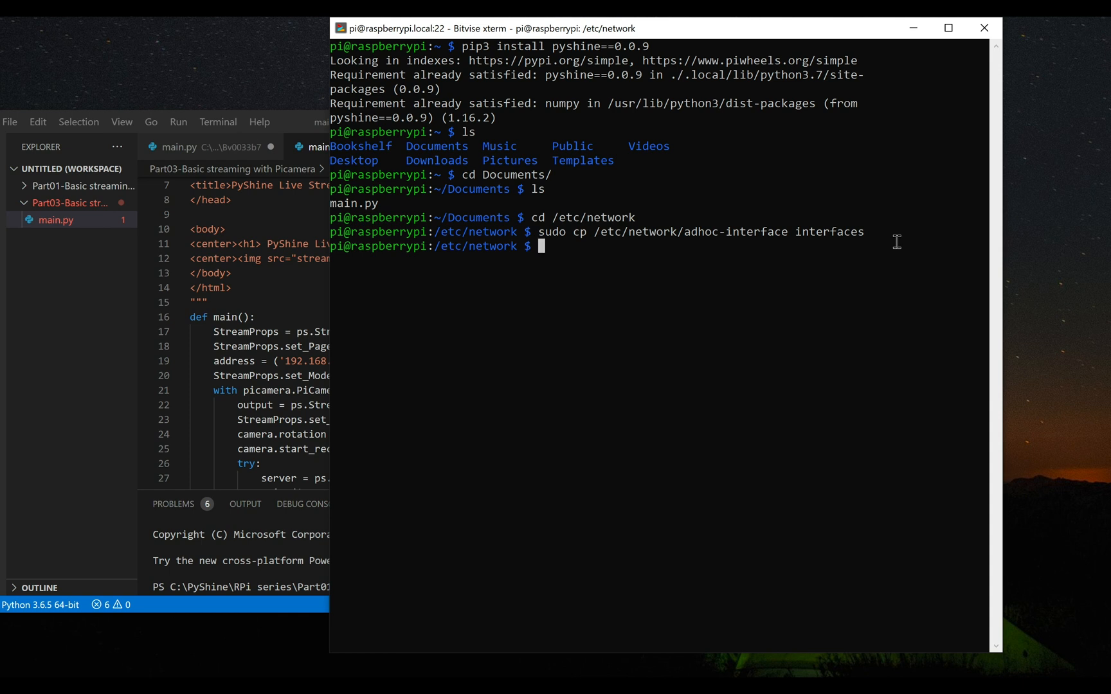
Copy adhoc-interface over interfaces and reboot with sudo reboot -h now
text(sudo)
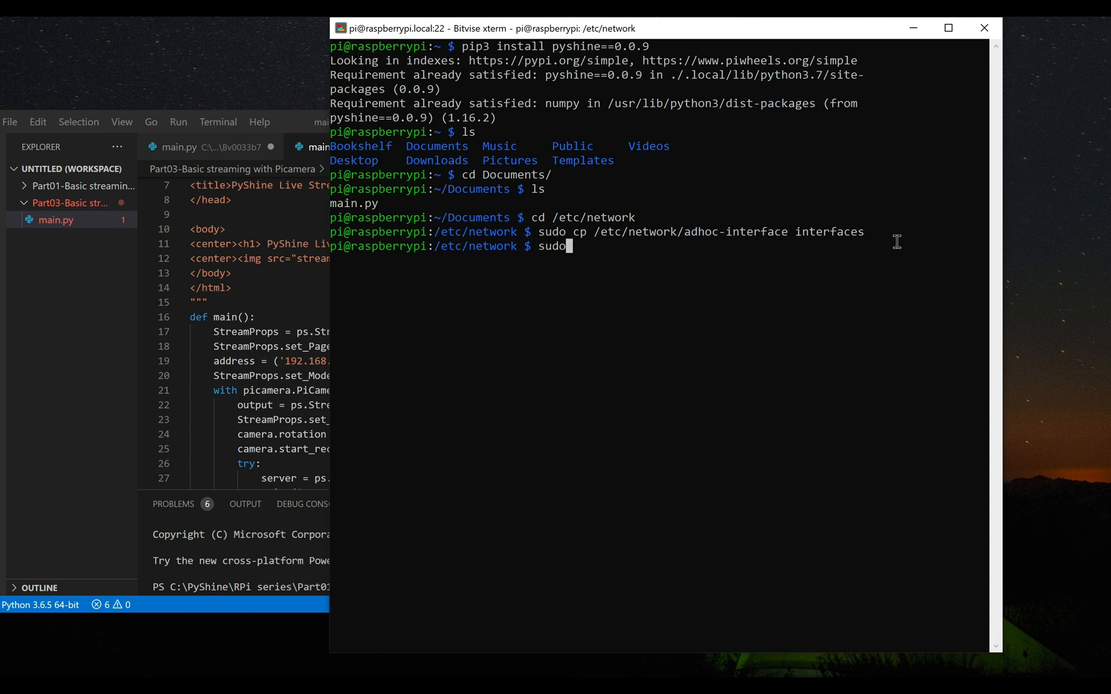
text(reboot)
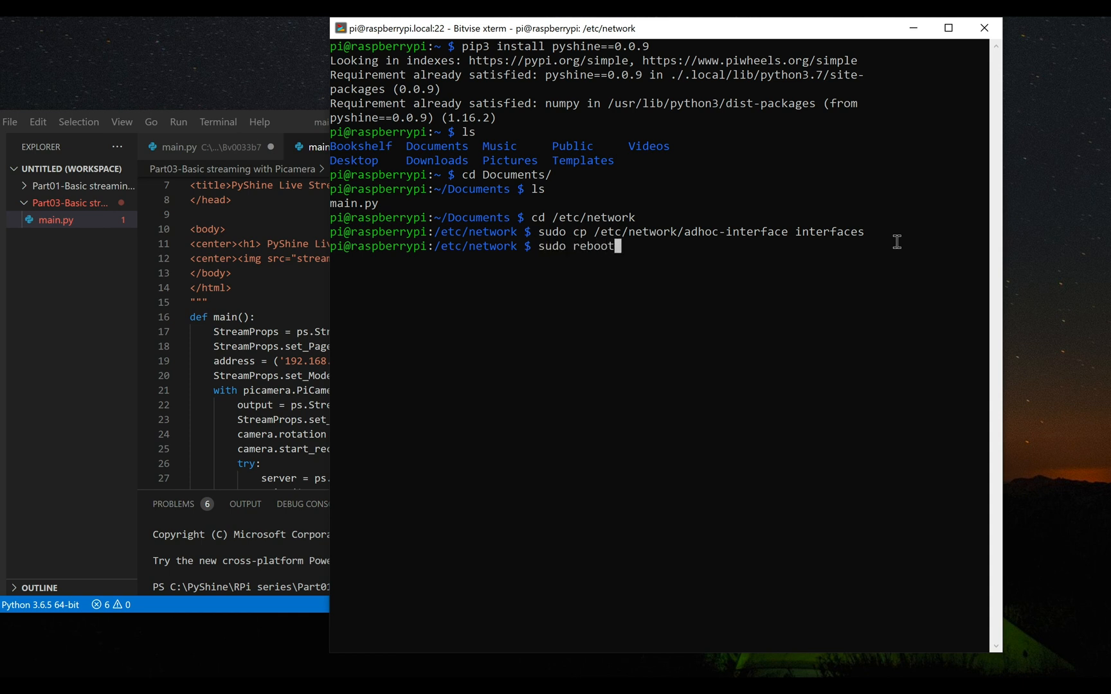
text(-h no)
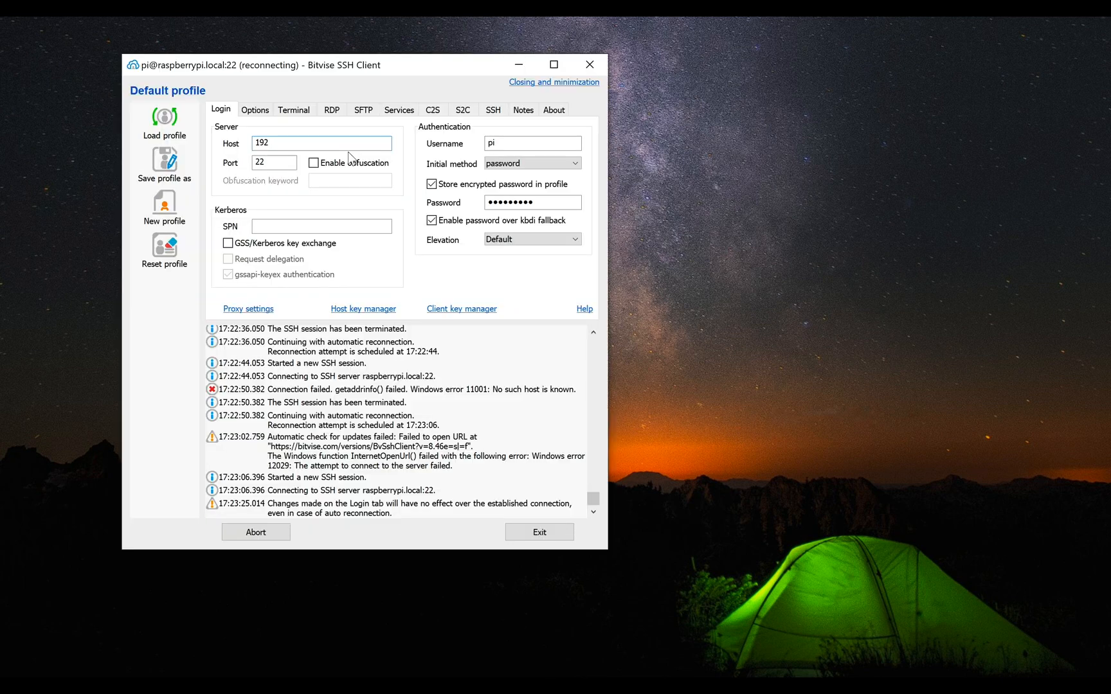
Connect at 192.168.1.1, run python3 main.py, and select the port 9000 server address
text(.168.1.1)
text(p)
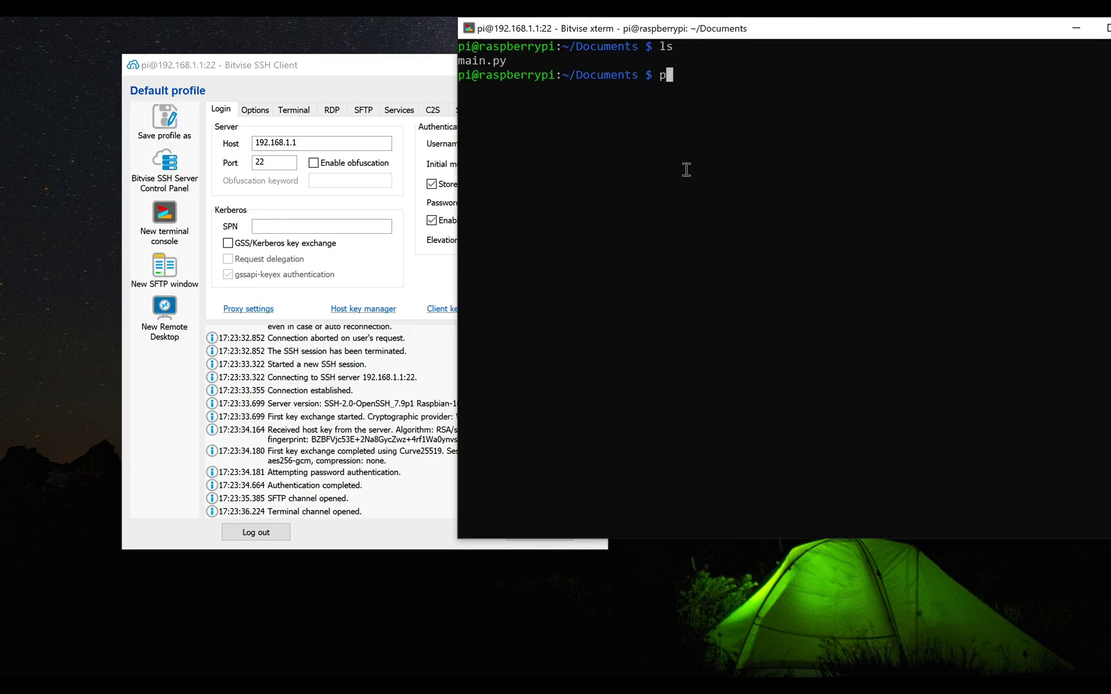
text(ython3 main.py)
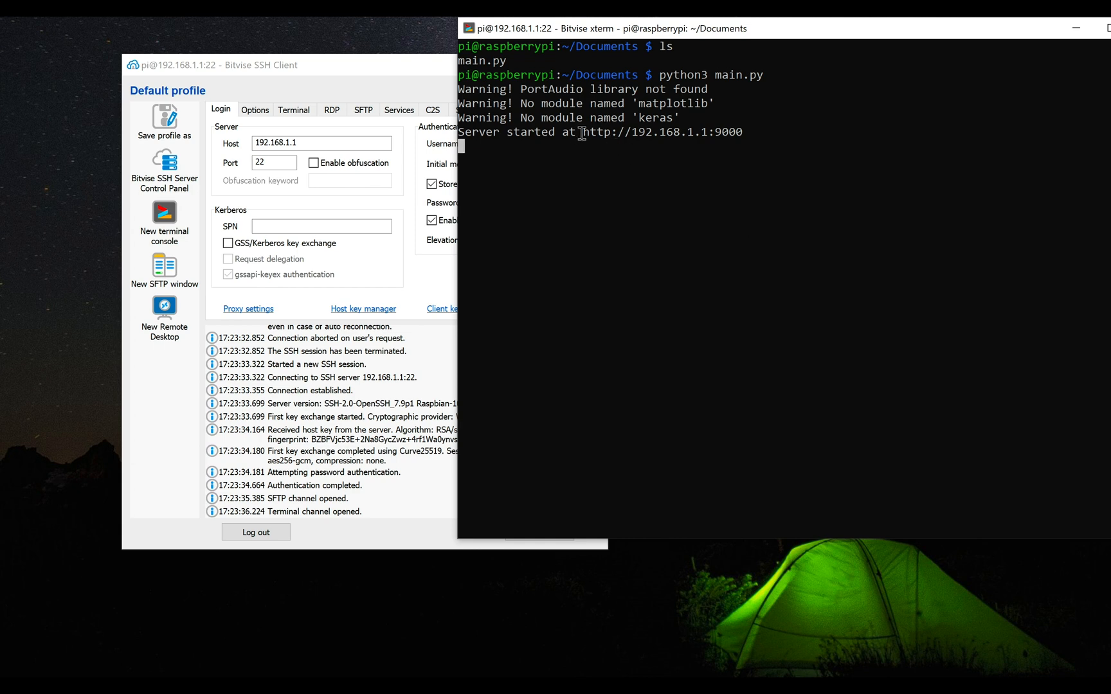
drag(580, 131, 751, 132)
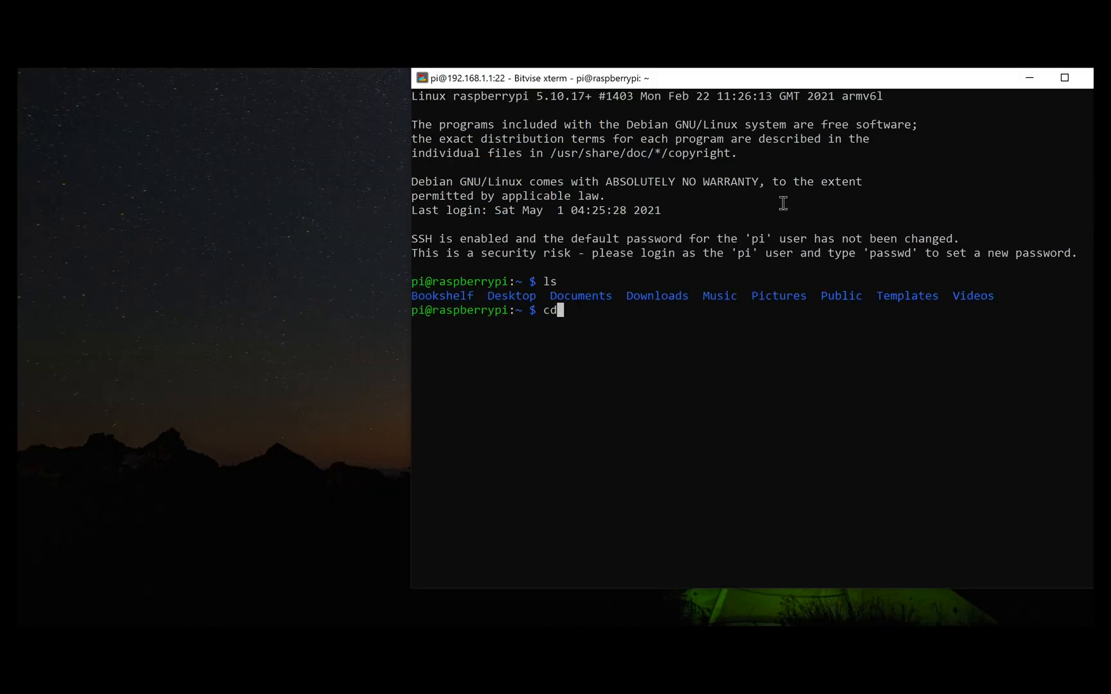
Add 'python3 /home/pi/Documents/main.py &' to the end of /etc/profile in nano
text(Documents/)
text(l)
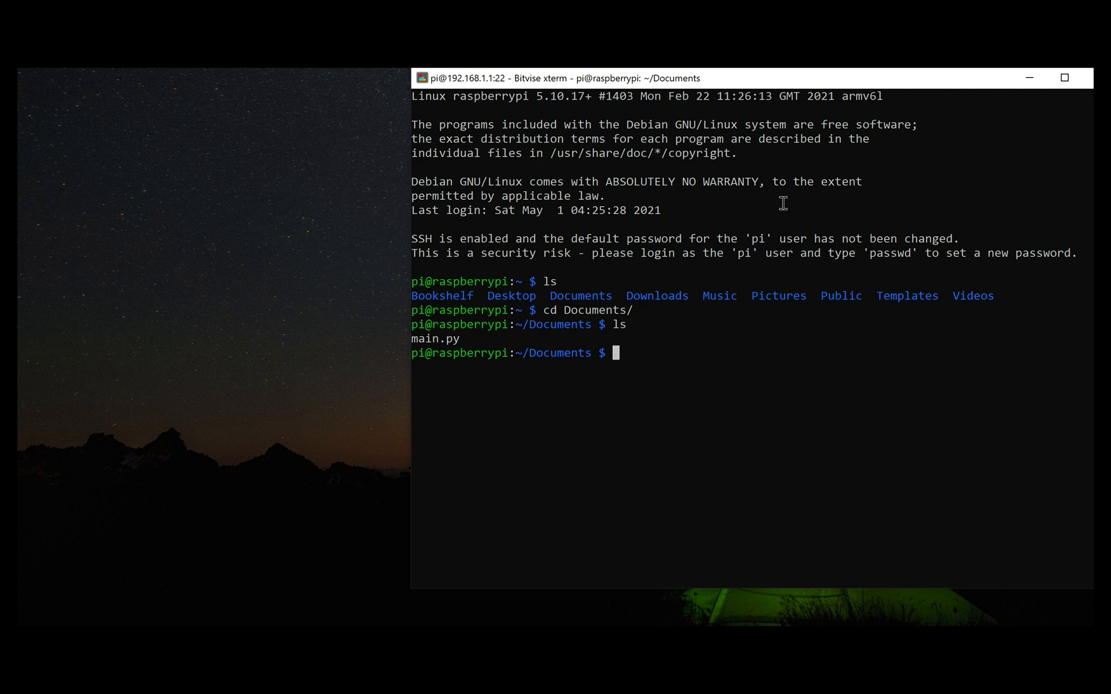
text(sudo nano)
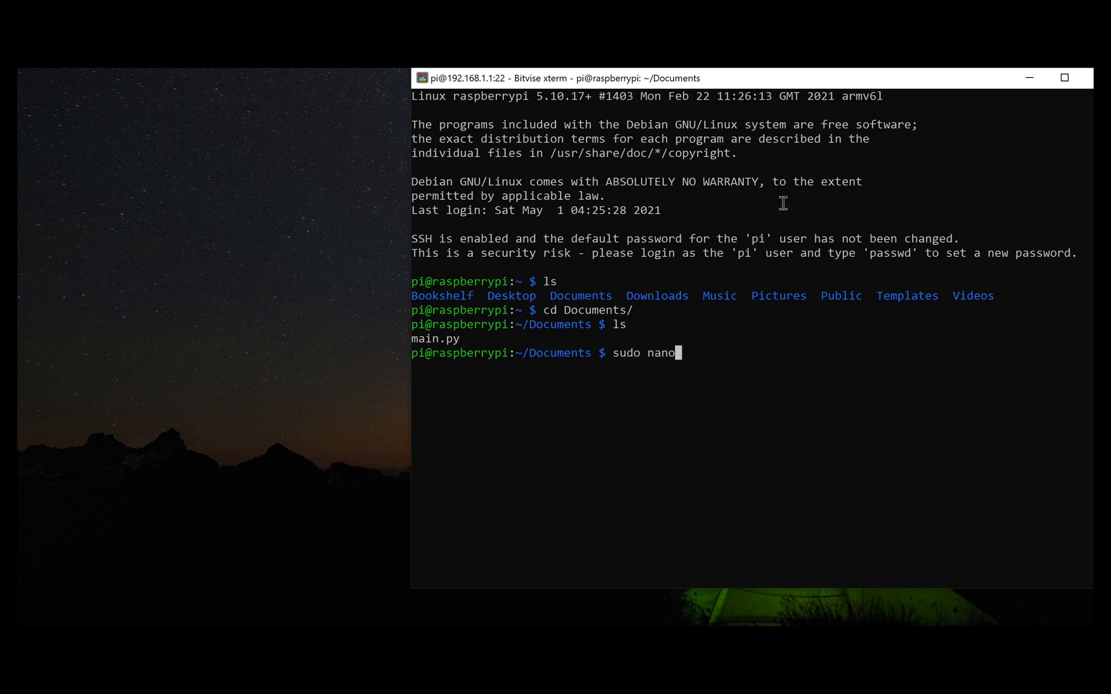
text(/et)
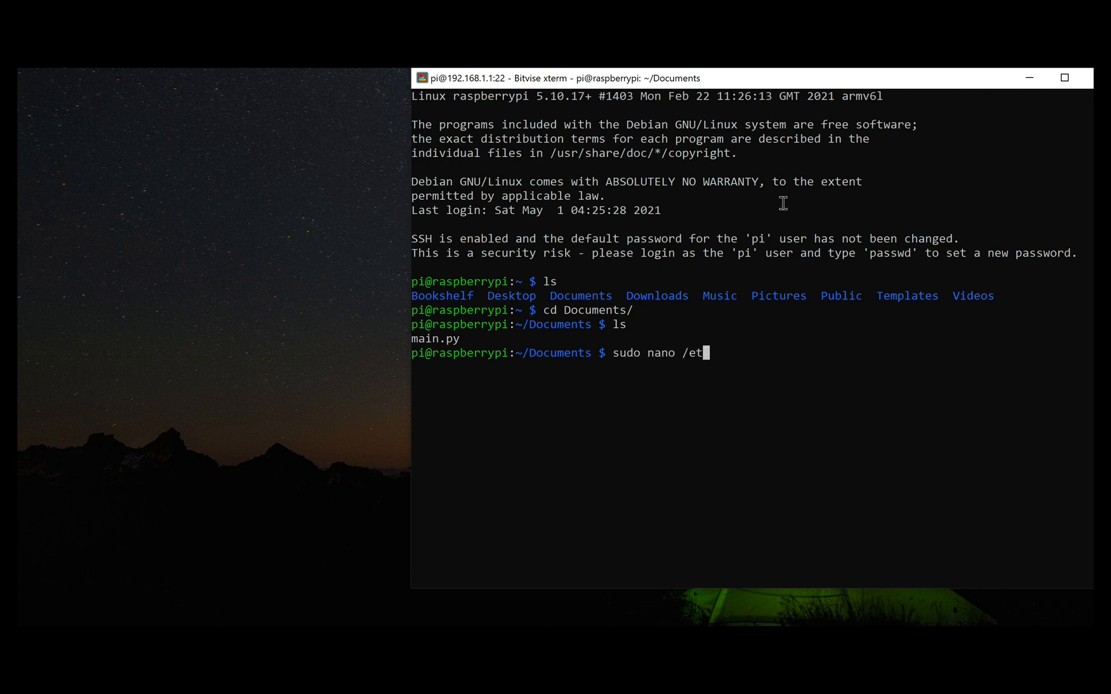
text(c/profi)
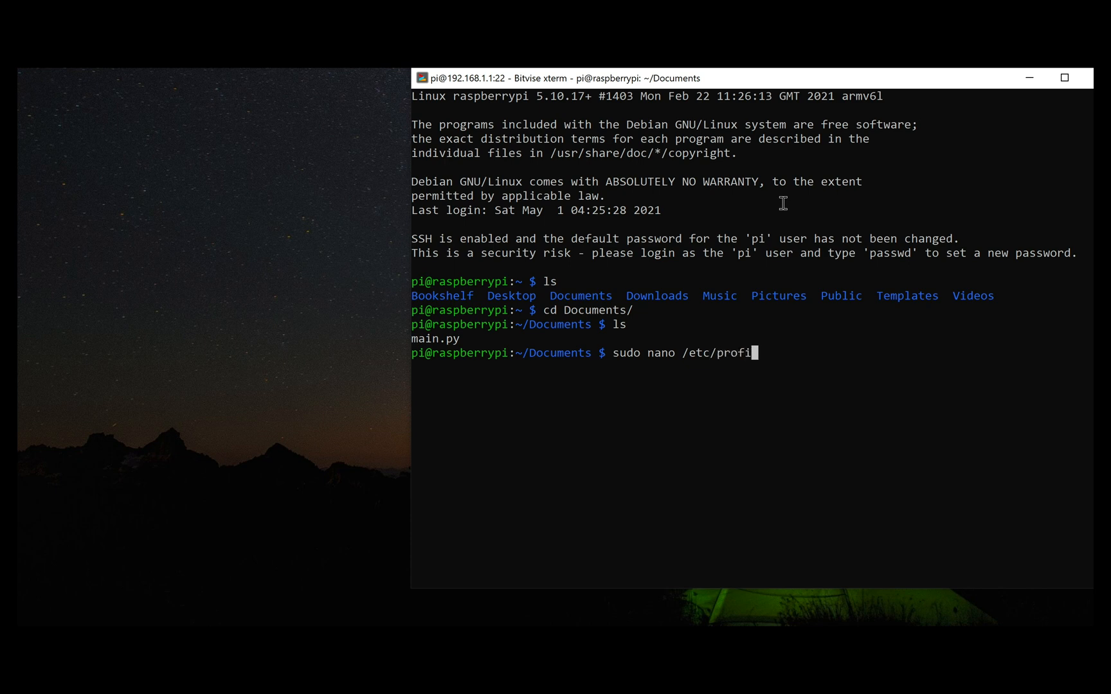
key(Return)
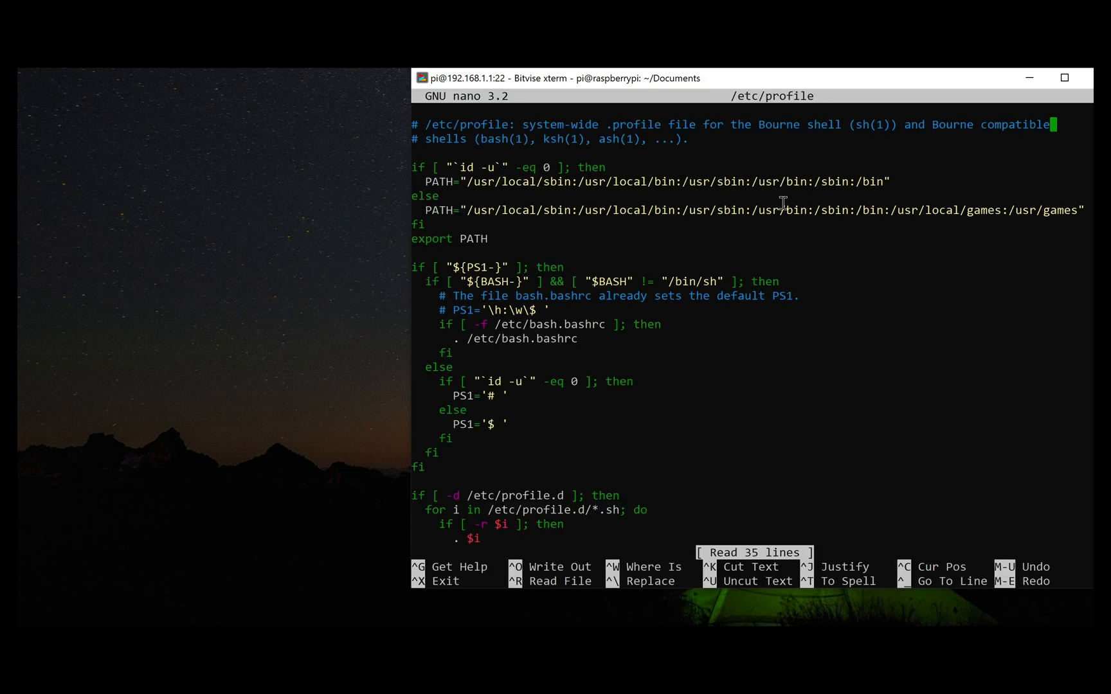
scroll(down, 3)
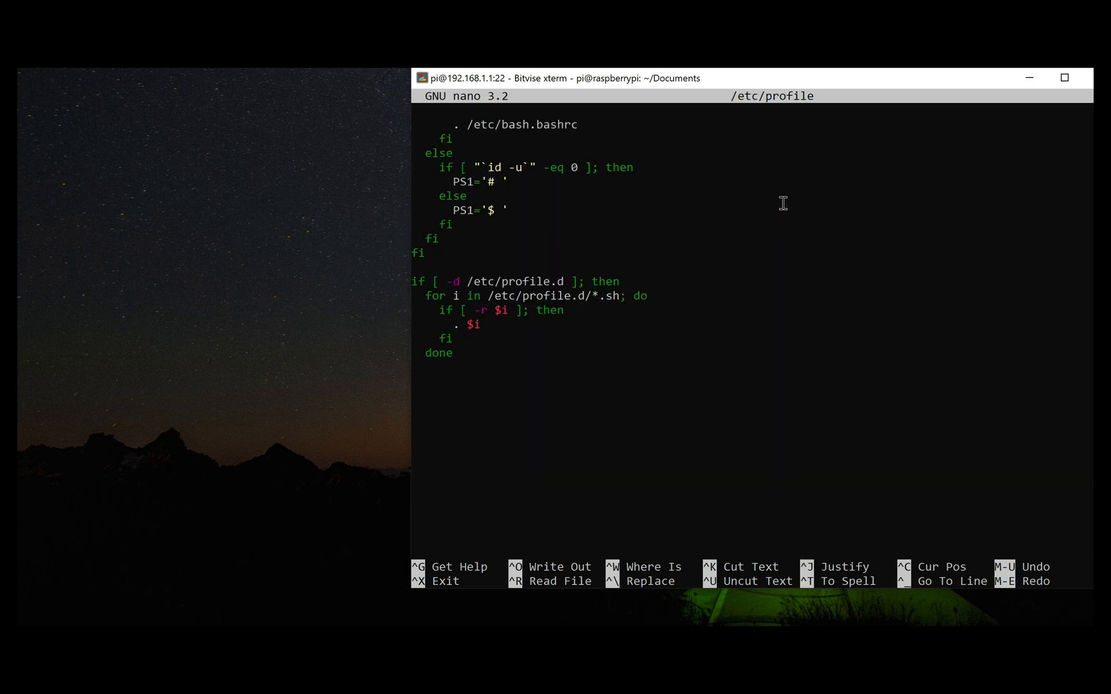
mouse_move(497, 370)
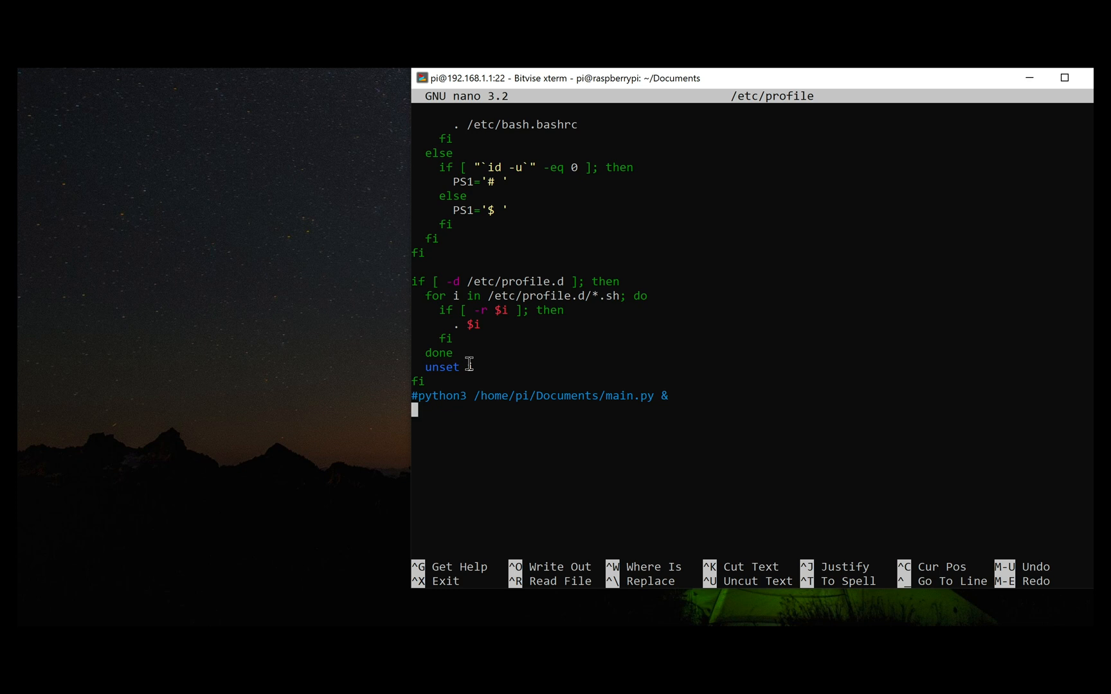
text(i)
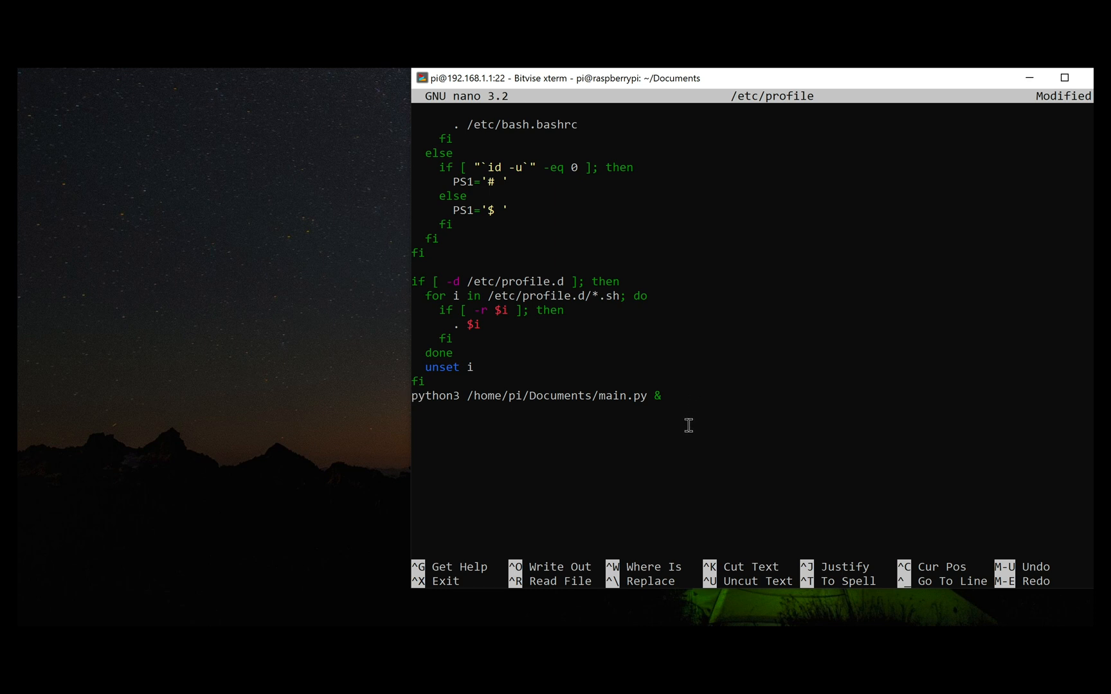
key(Ctrl+o)
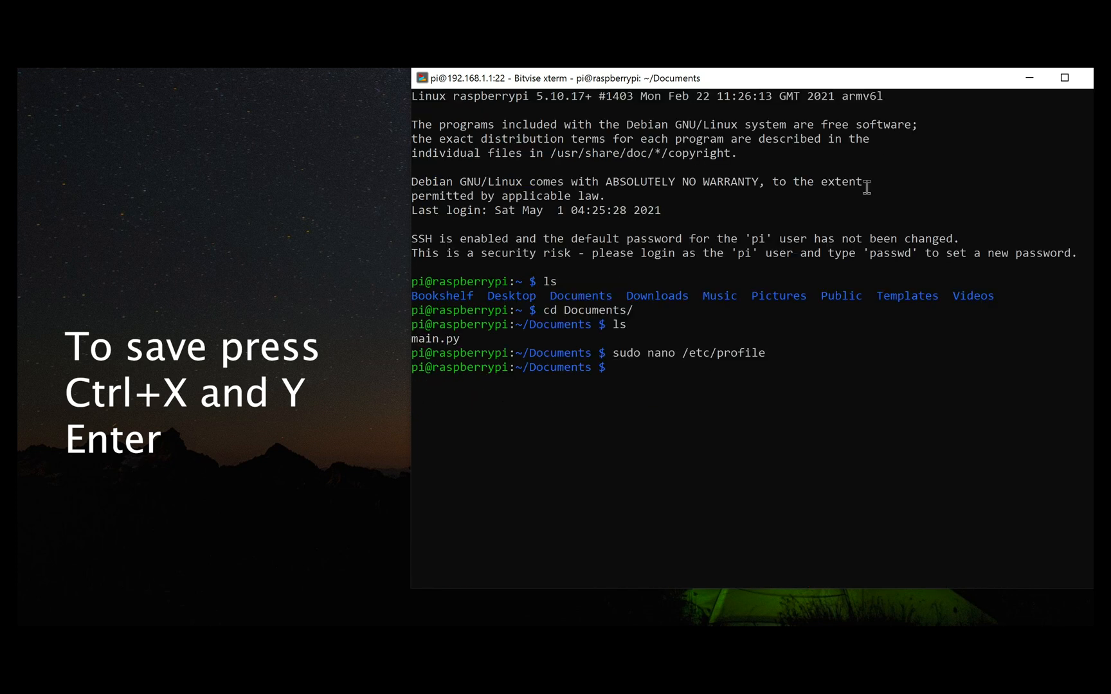
Reboot the Raspberry Pi with 'sudo reboot -h now', ending the SSH session
text(sudo reb)
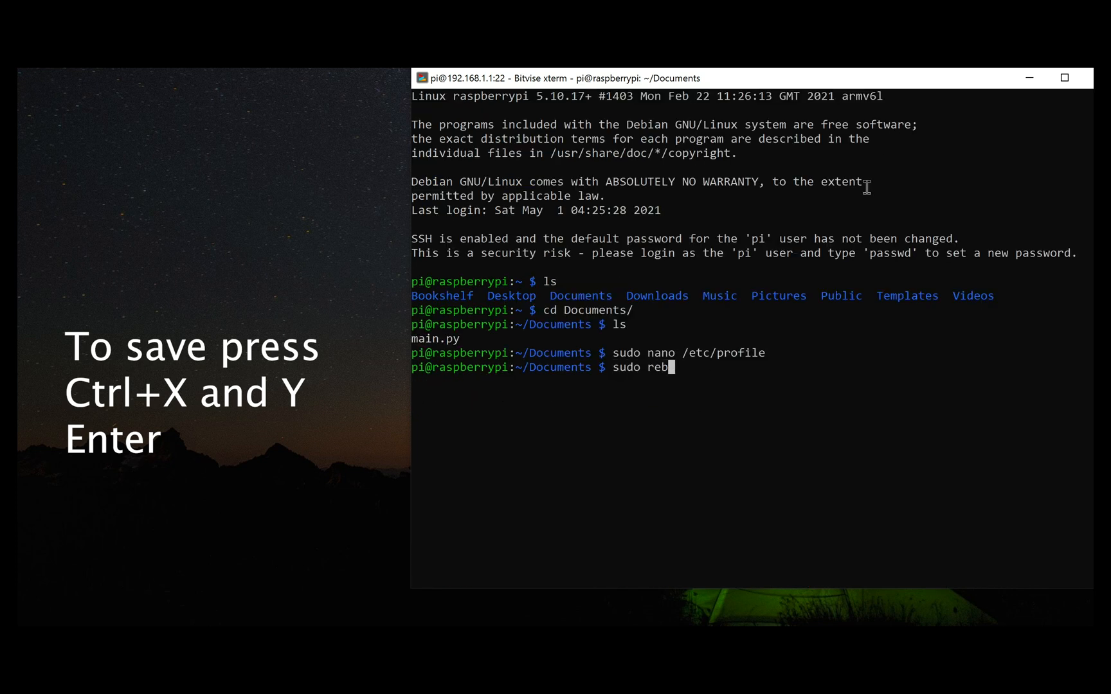
text(oot -h)
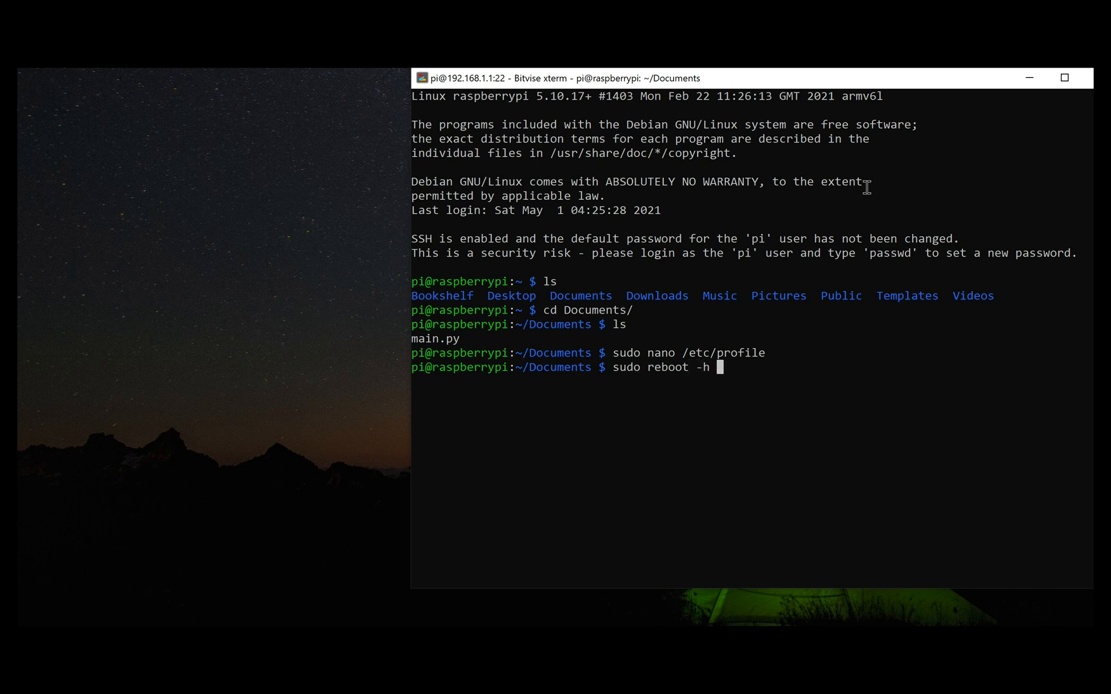
text(now)
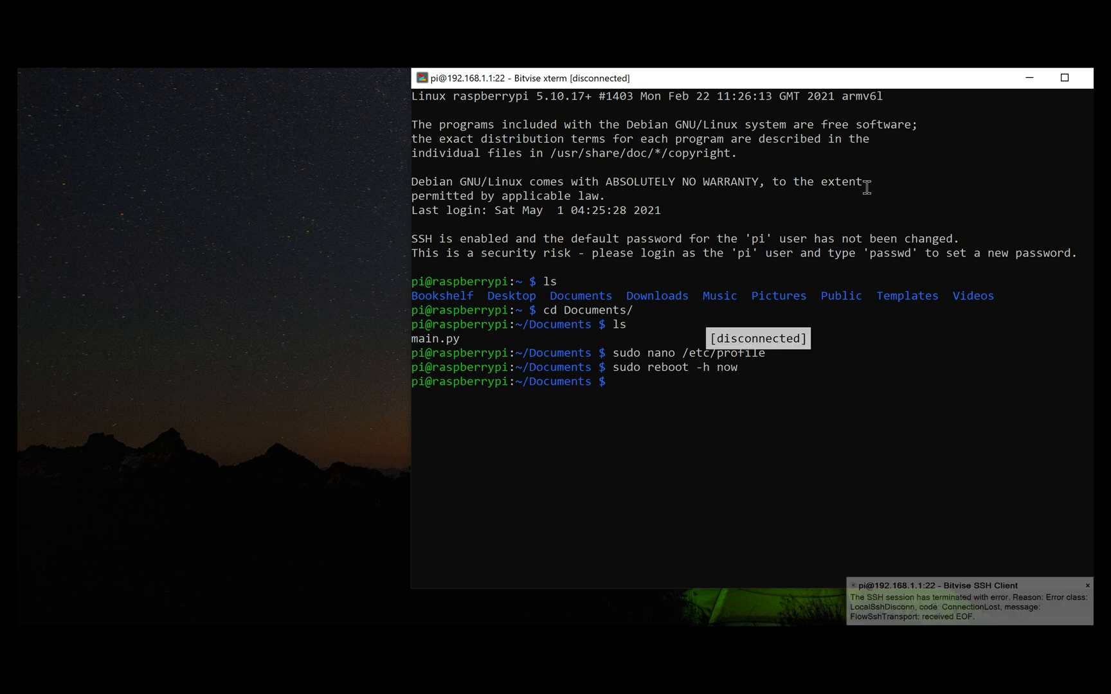